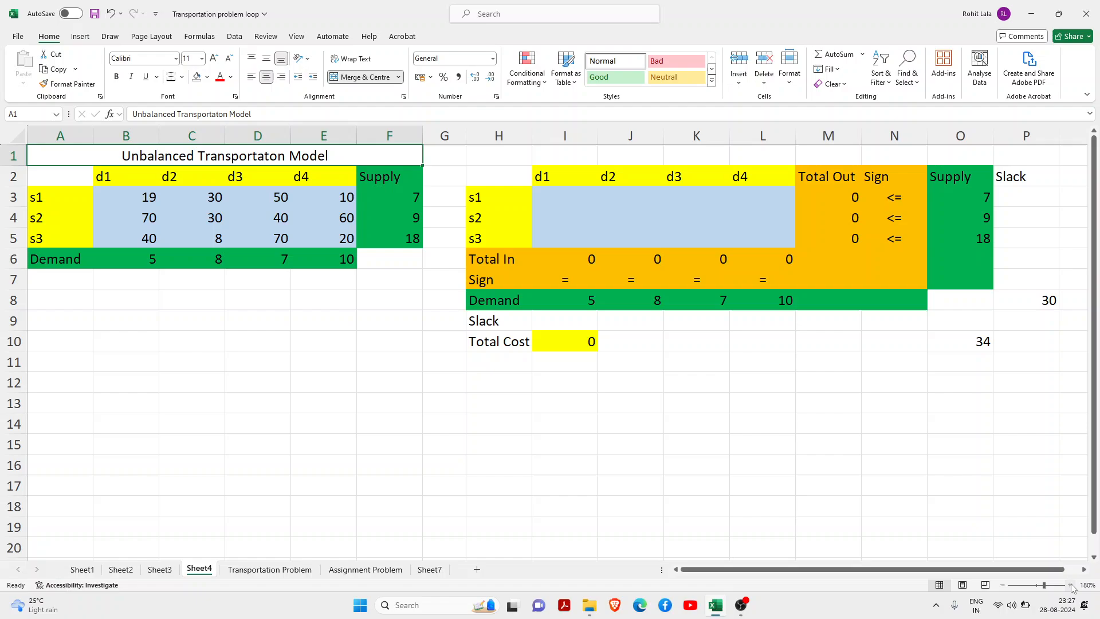
Step: Enter a SUM of the demand values B6:E6 in G6, giving total demand 30
{"action": "left_click", "coordinate": [192, 238]}
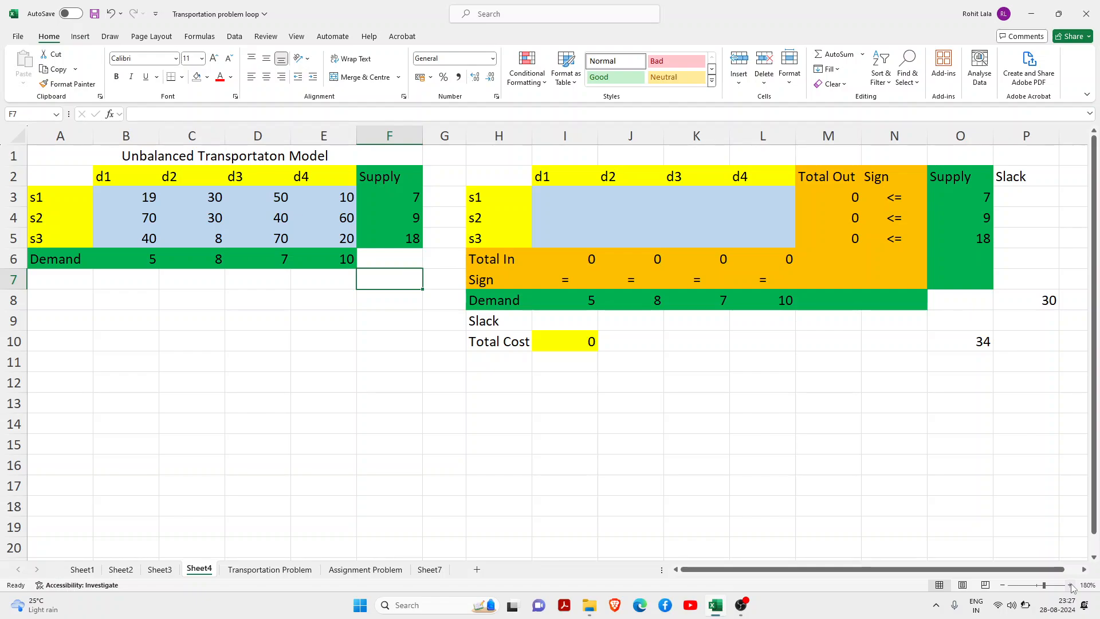
{"action": "left_click", "coordinate": [191, 258]}
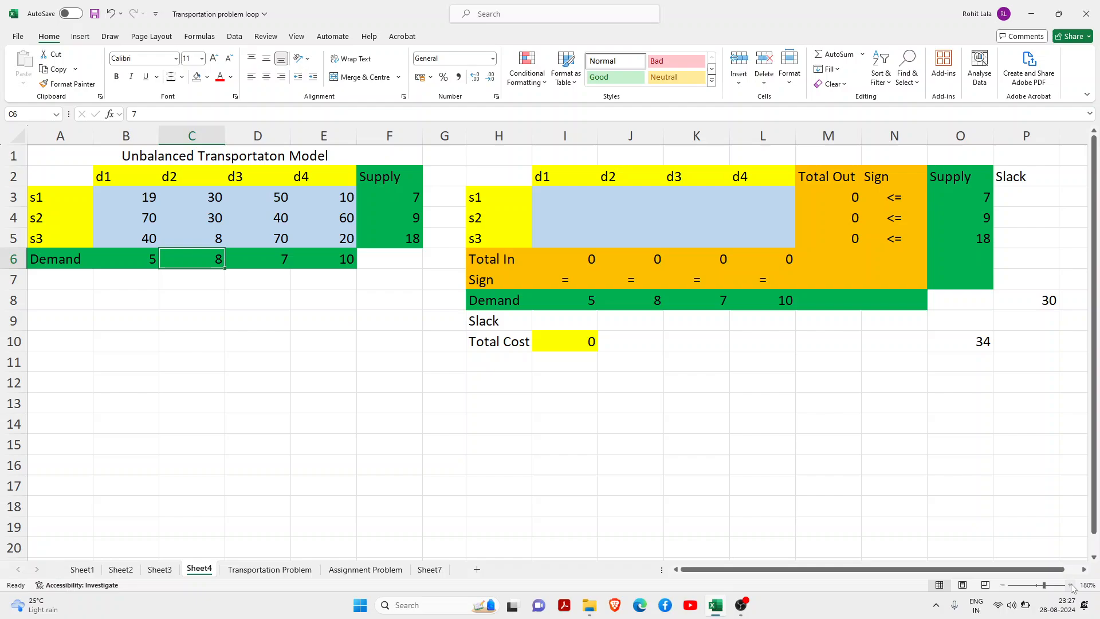
{"action": "left_click", "coordinate": [60, 258]}
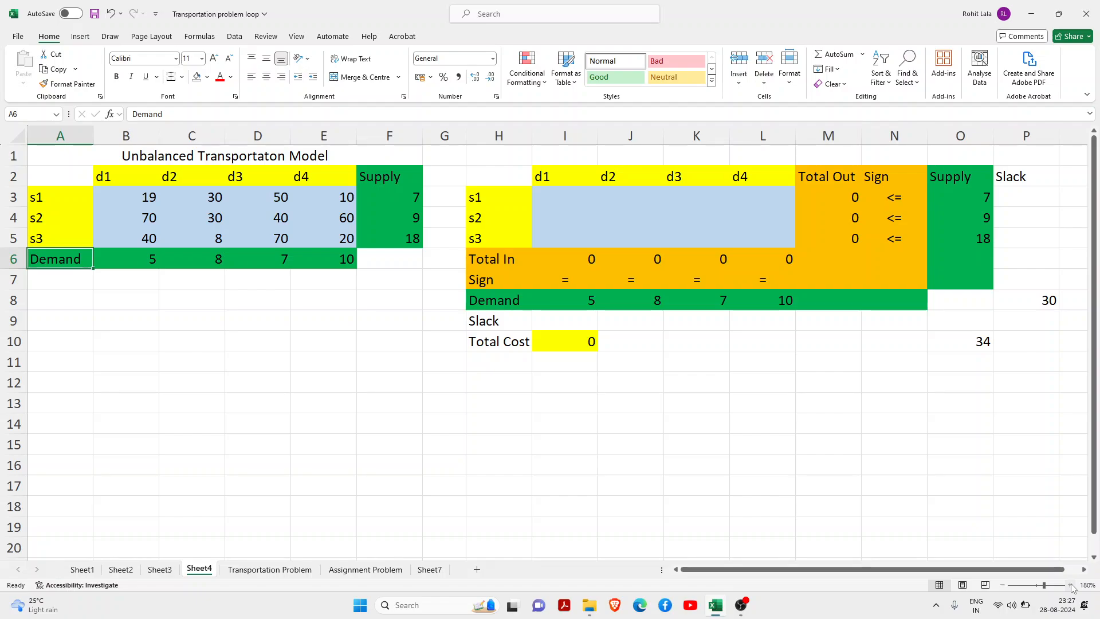
{"action": "left_click", "coordinate": [323, 258]}
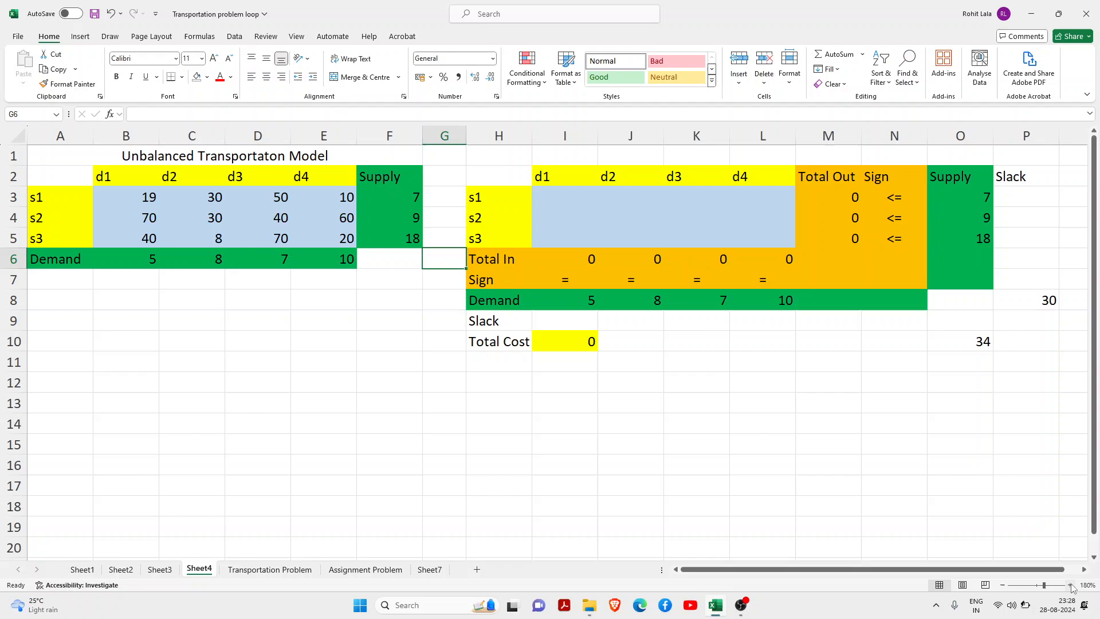
{"action": "type", "text": "=SUM("}
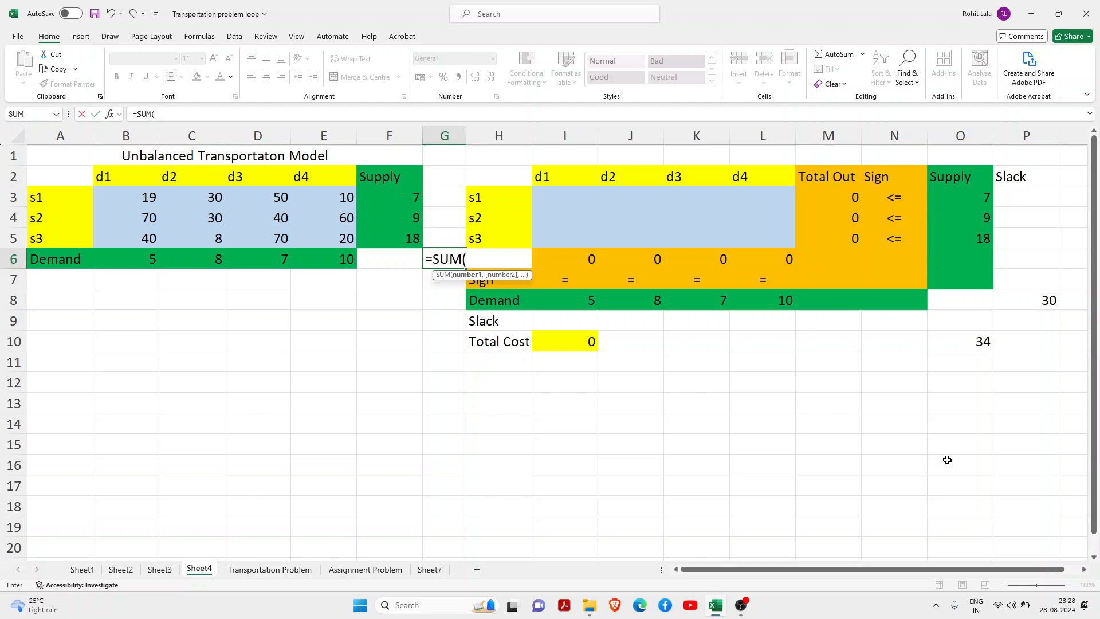
{"action": "left_click", "coordinate": [126, 258]}
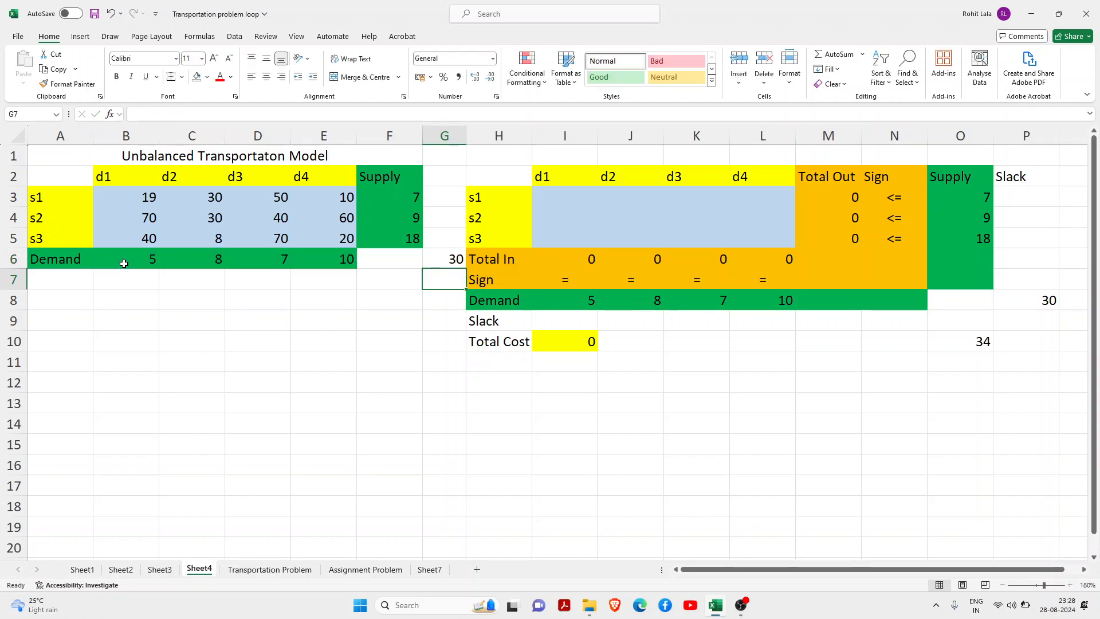
Step: Enter a SUM of the supply values F3:F5 in F7, giving total supply 34
{"action": "type", "text": "="}
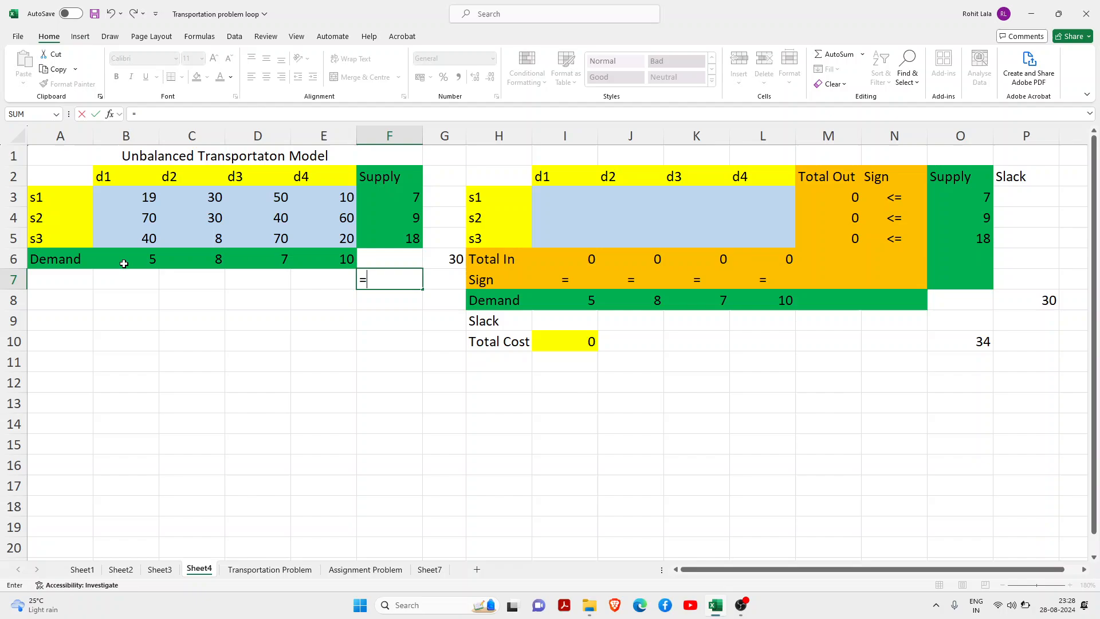
{"action": "type", "text": "S"}
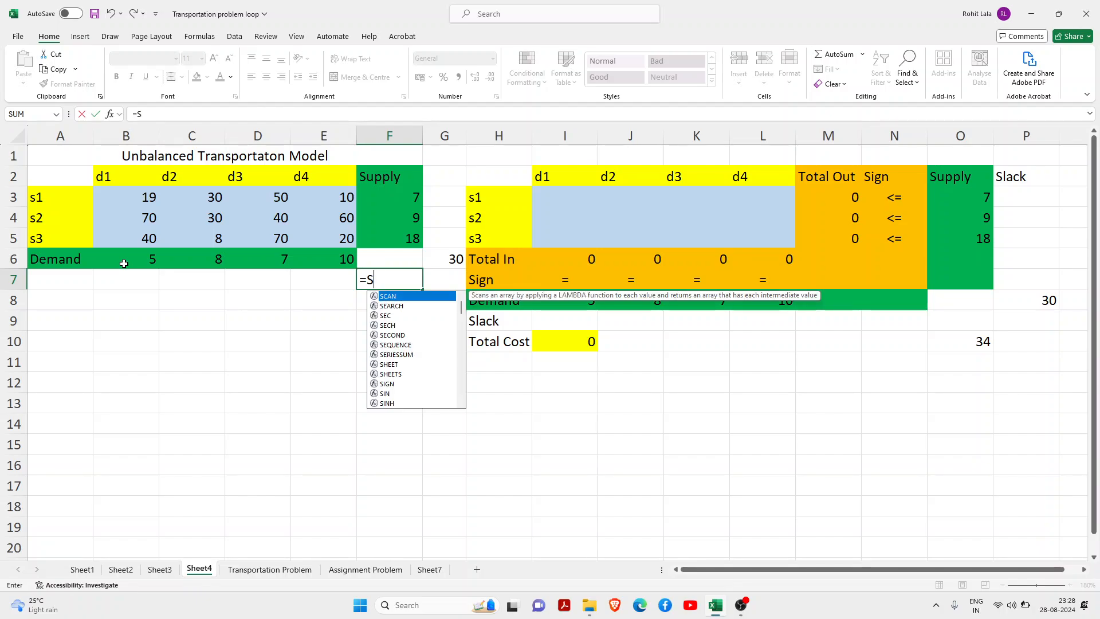
{"action": "type", "text": "UM("}
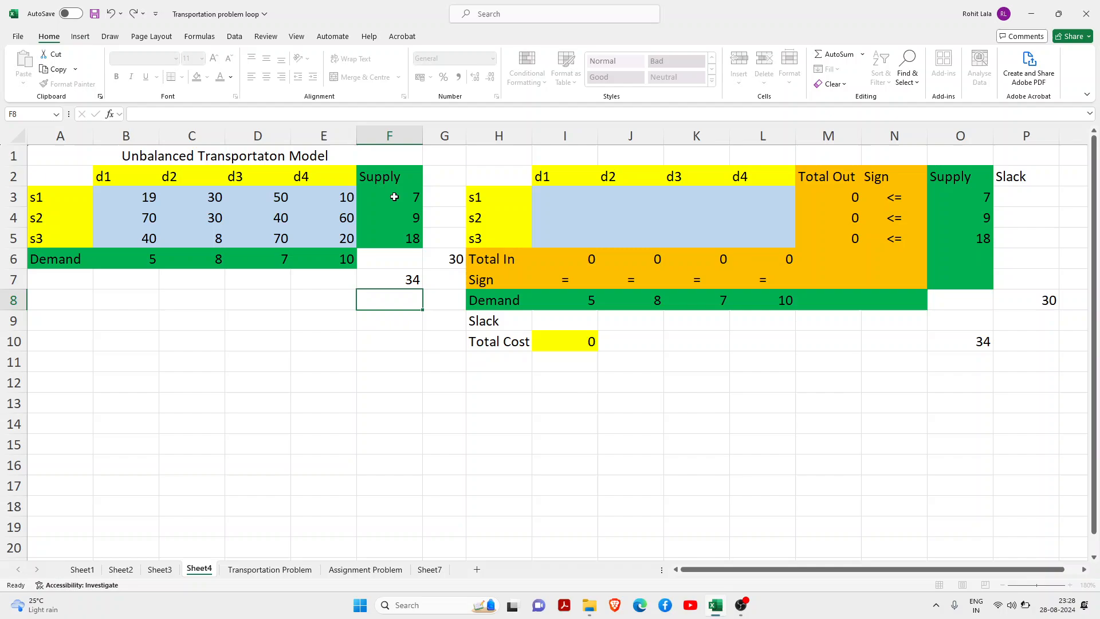
{"action": "left_click", "coordinate": [445, 279]}
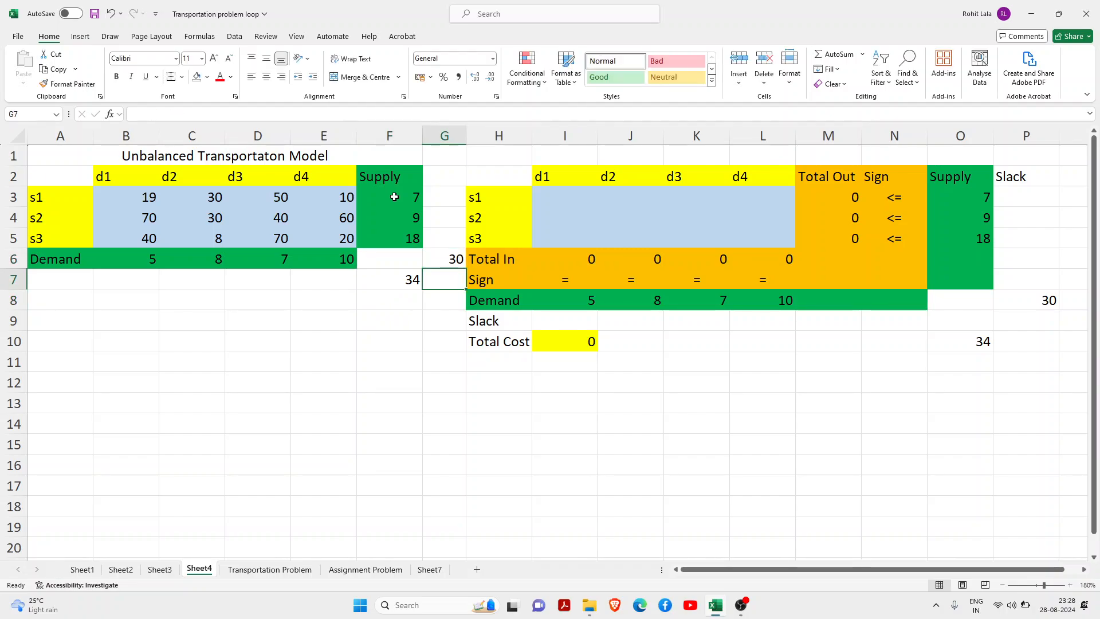
{"action": "left_click", "coordinate": [444, 258]}
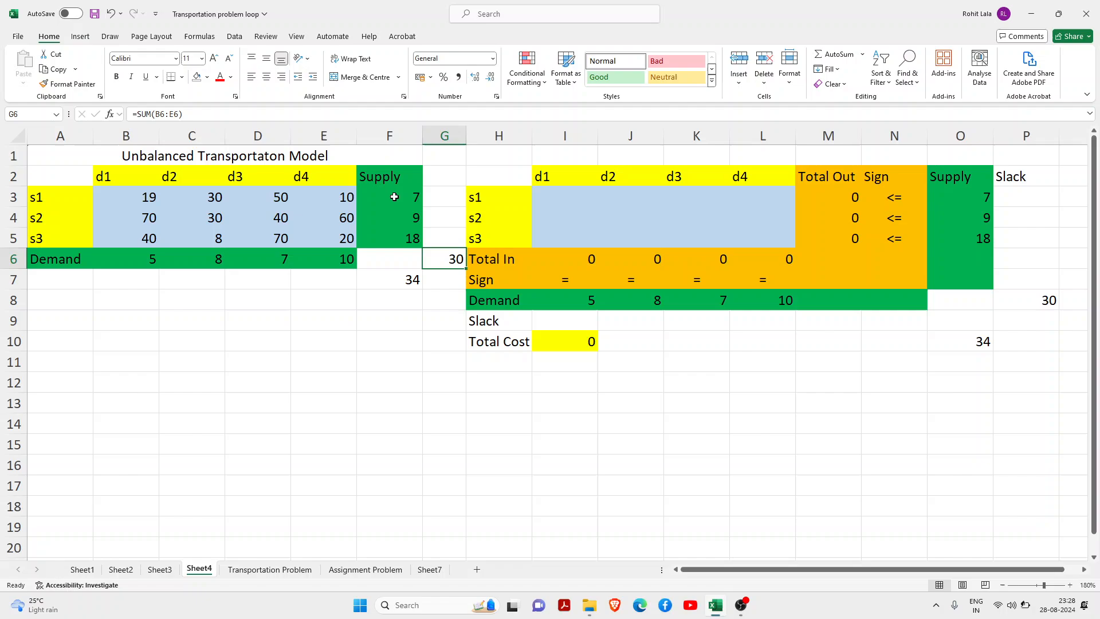
{"action": "left_click", "coordinate": [499, 218]}
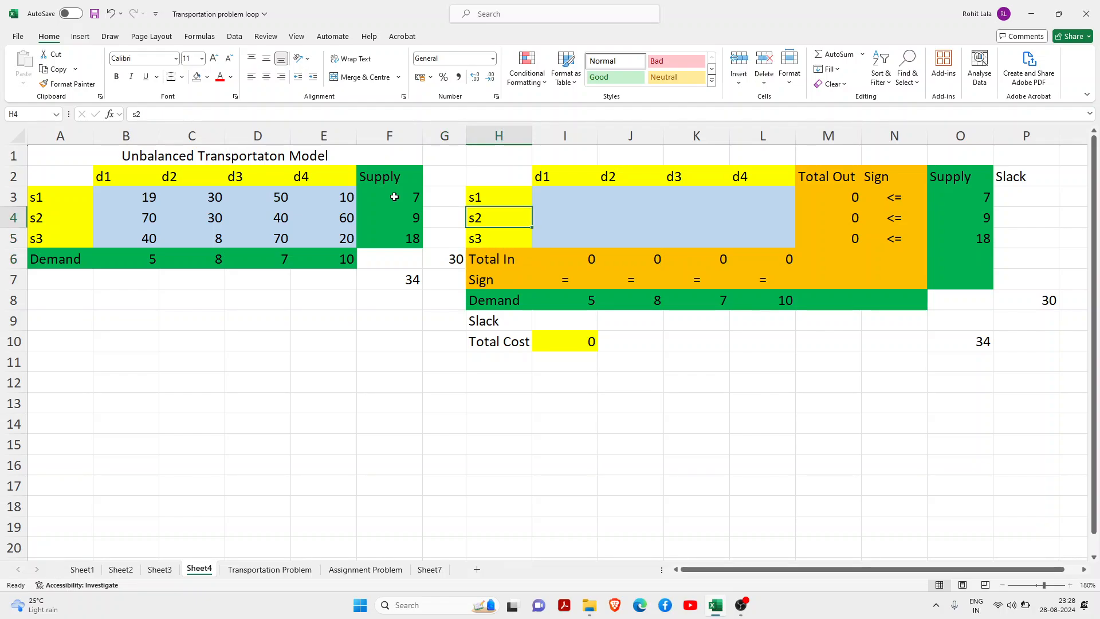
{"action": "left_click", "coordinate": [498, 197]}
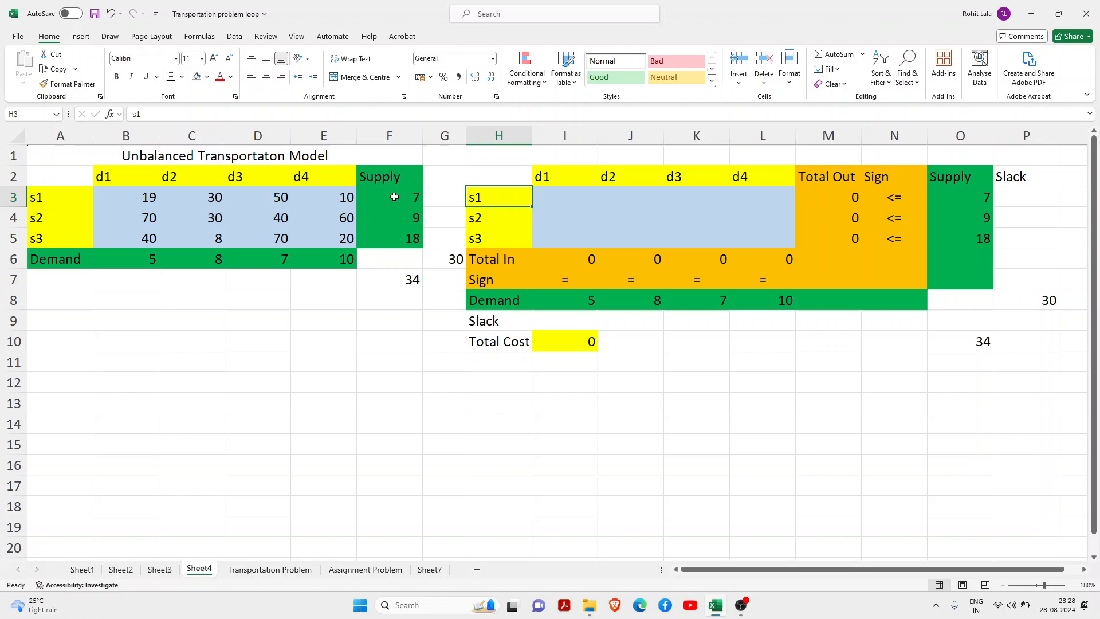
{"action": "left_click", "coordinate": [564, 176]}
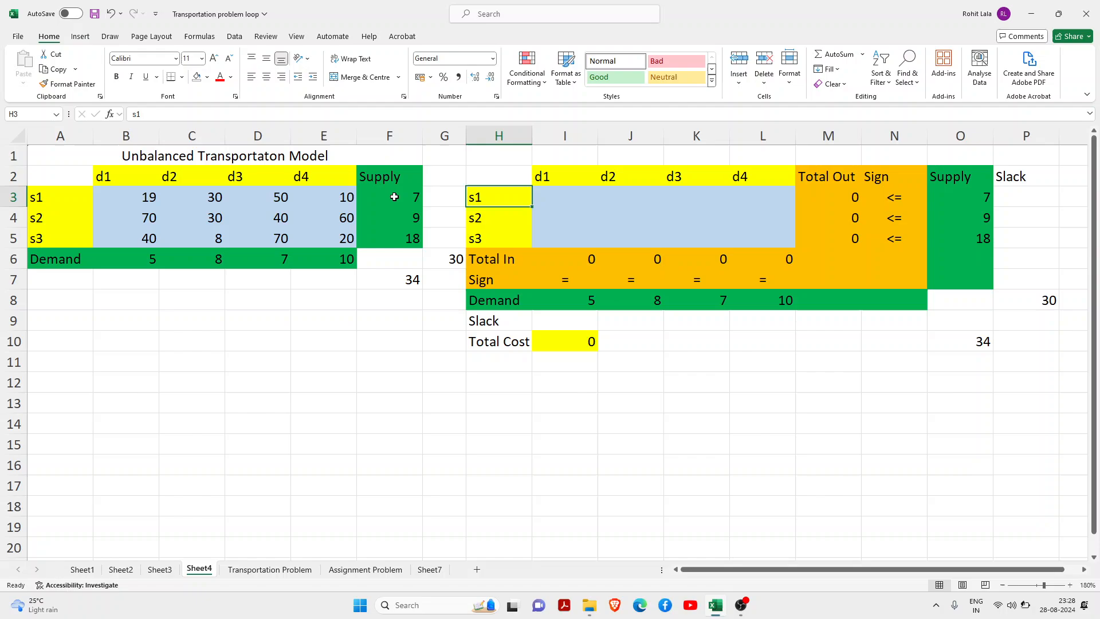
{"action": "left_click_drag", "start_coordinate": [564, 197], "coordinate": [762, 218]}
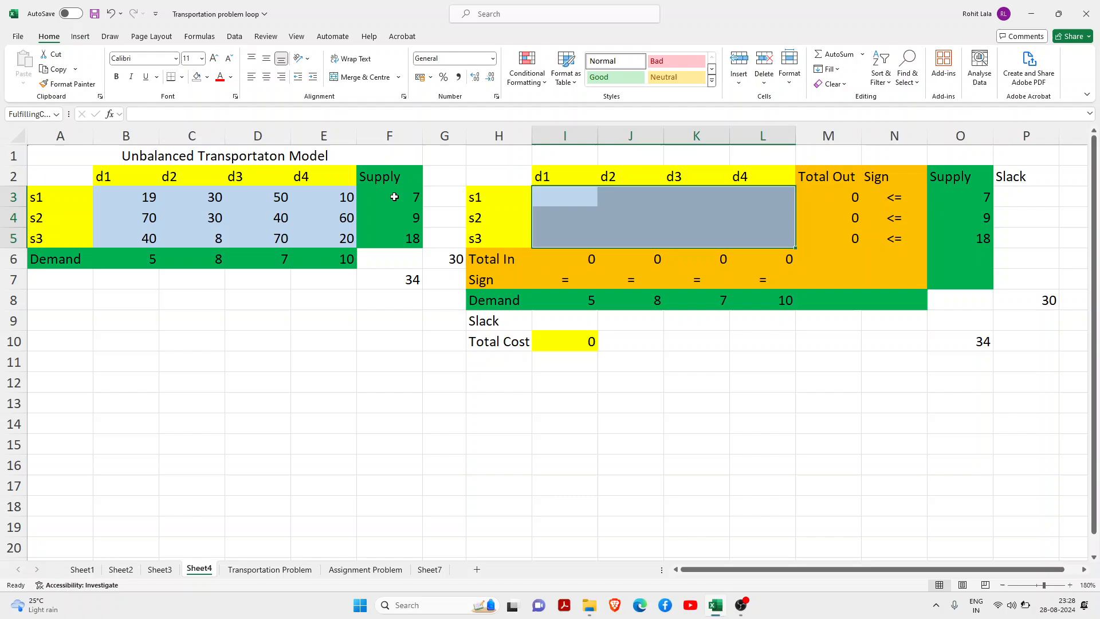
{"action": "left_click", "coordinate": [191, 196]}
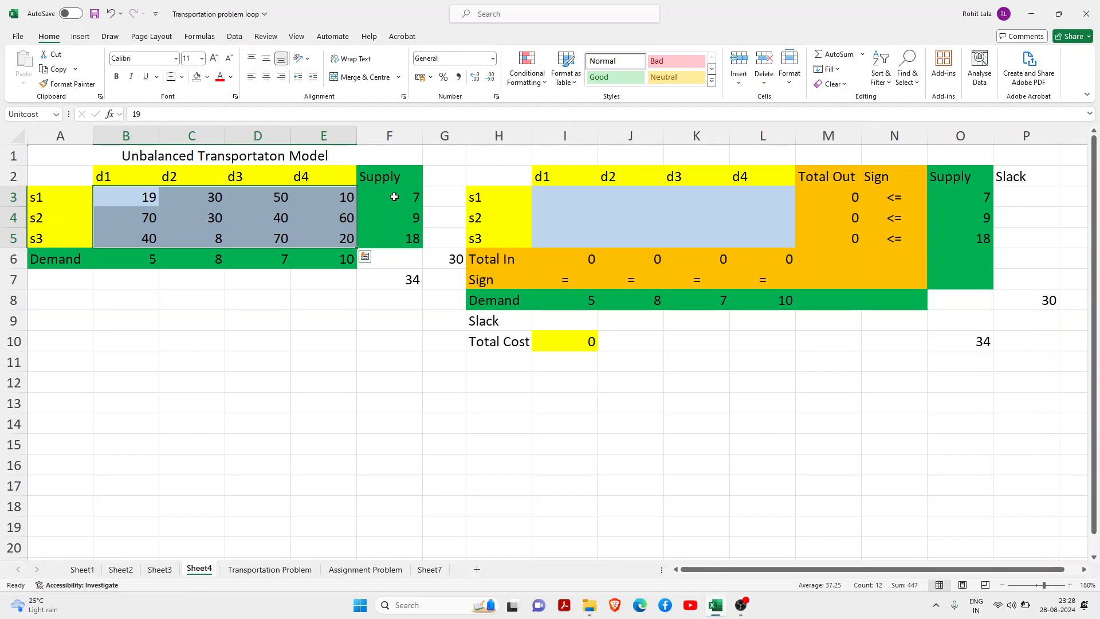
{"action": "left_click", "coordinate": [498, 217]}
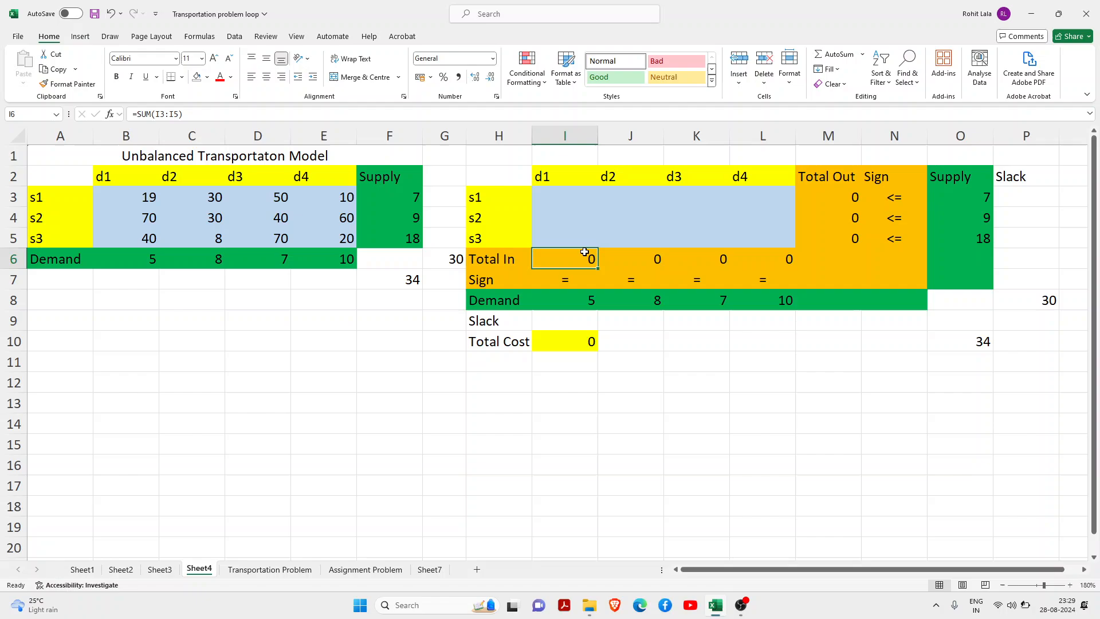
{"action": "double_click", "coordinate": [564, 258]}
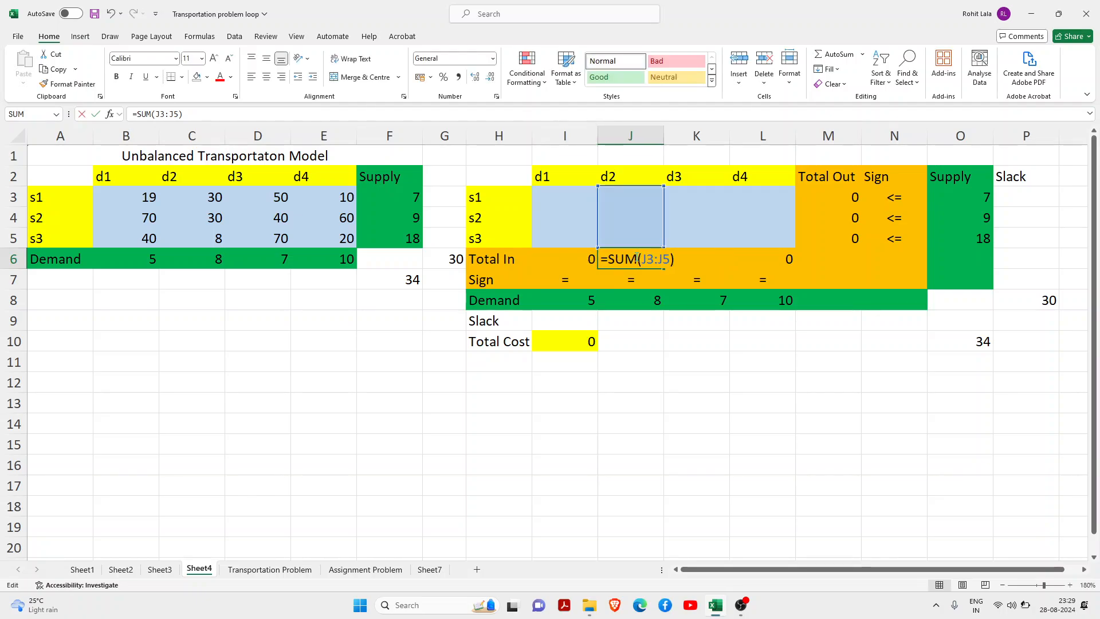
{"action": "key", "text": "Enter"}
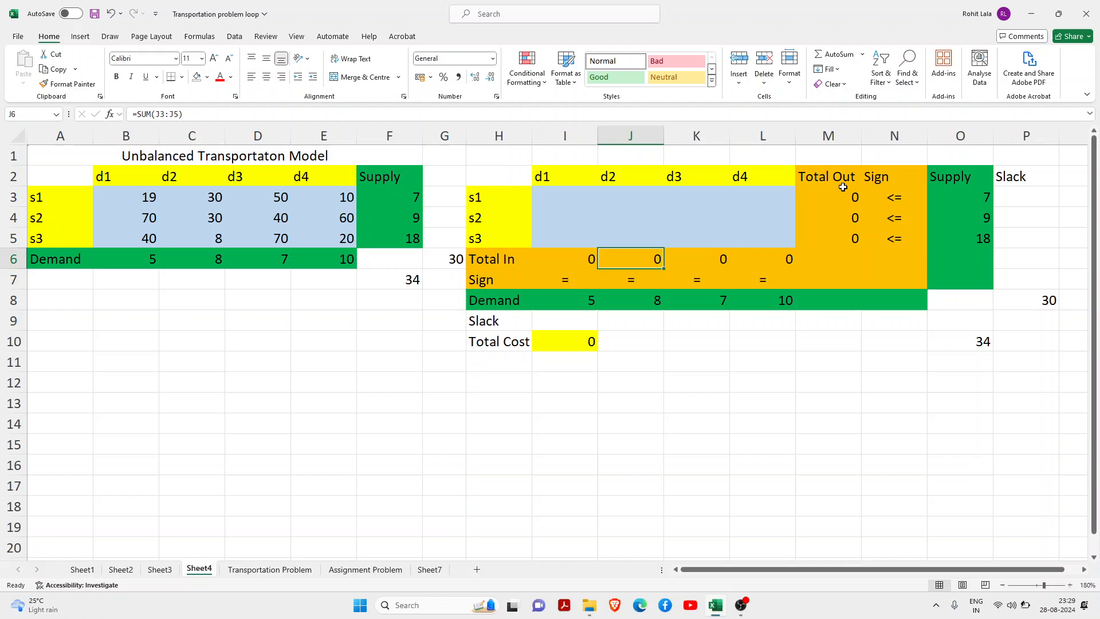
{"action": "left_click", "coordinate": [828, 196]}
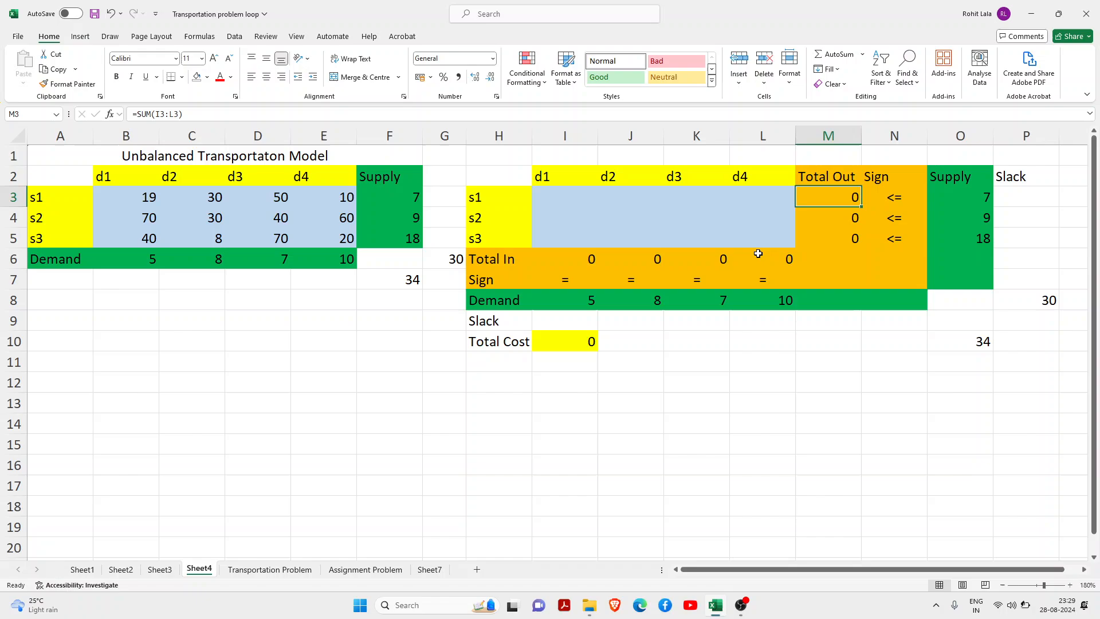
{"action": "mouse_move", "coordinate": [890, 240]}
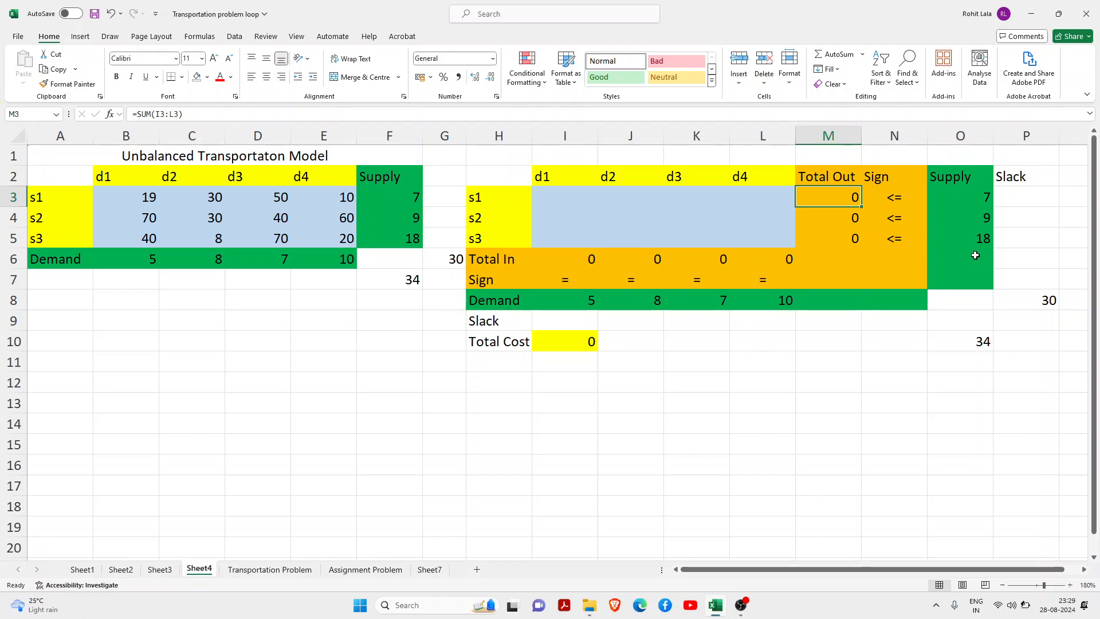
{"action": "mouse_move", "coordinate": [774, 300]}
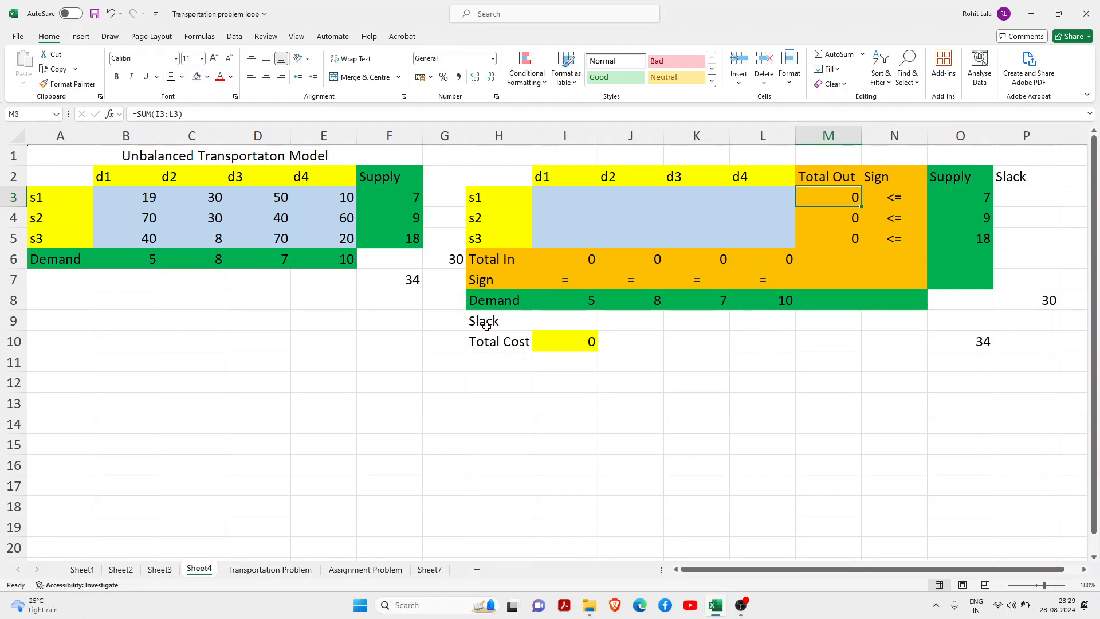
{"action": "left_click", "coordinate": [499, 321]}
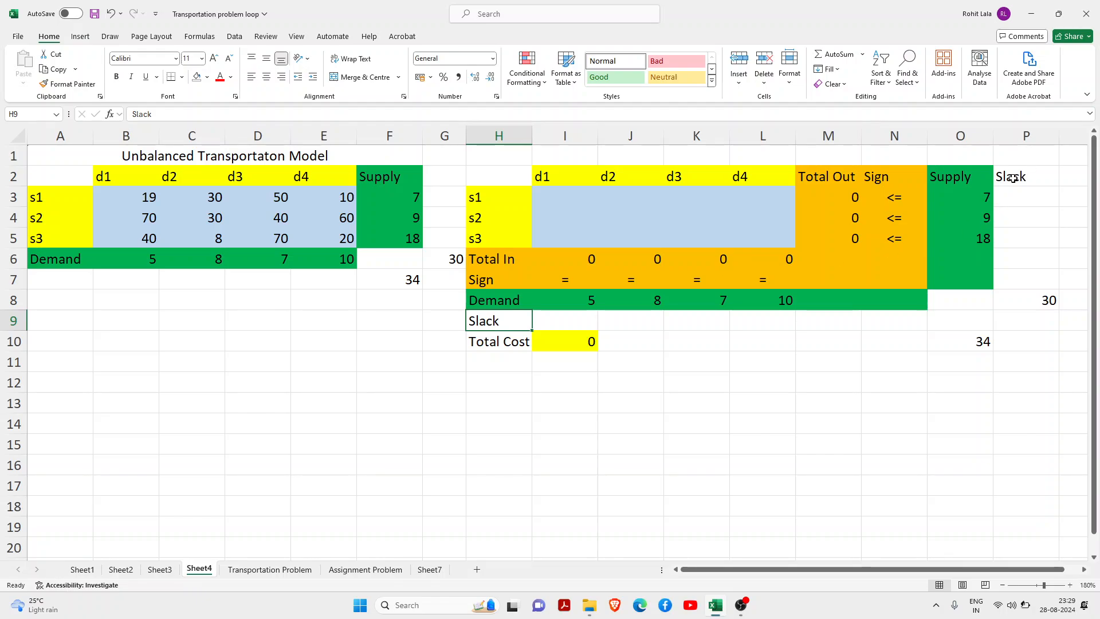
{"action": "mouse_move", "coordinate": [1003, 204]}
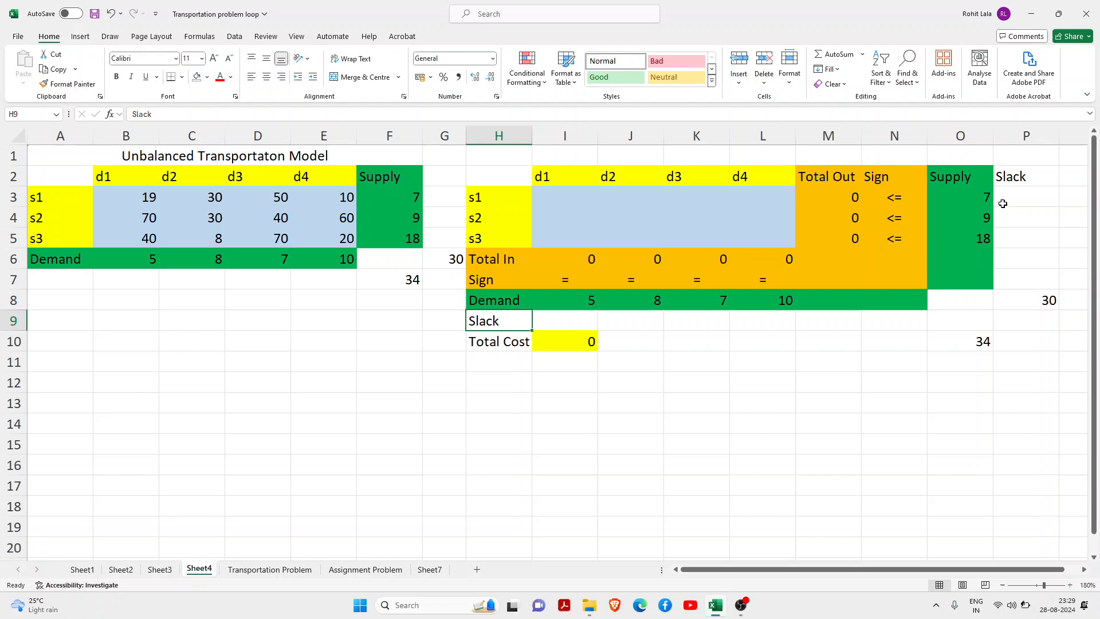
{"action": "left_click", "coordinate": [564, 342]}
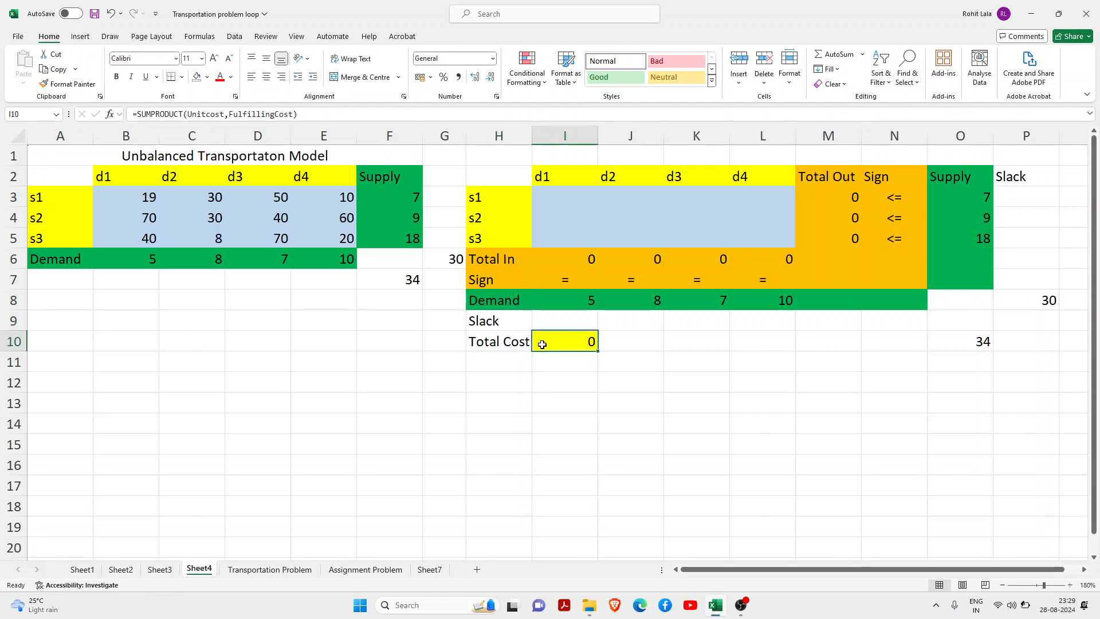
{"action": "double_click", "coordinate": [564, 341]}
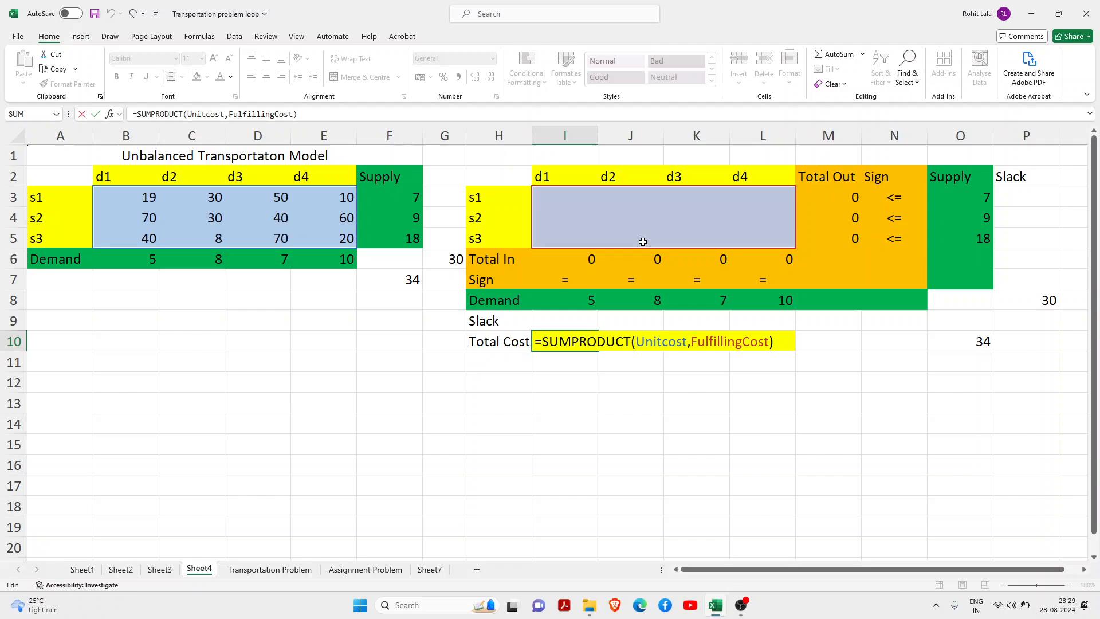
{"action": "mouse_move", "coordinate": [188, 172]}
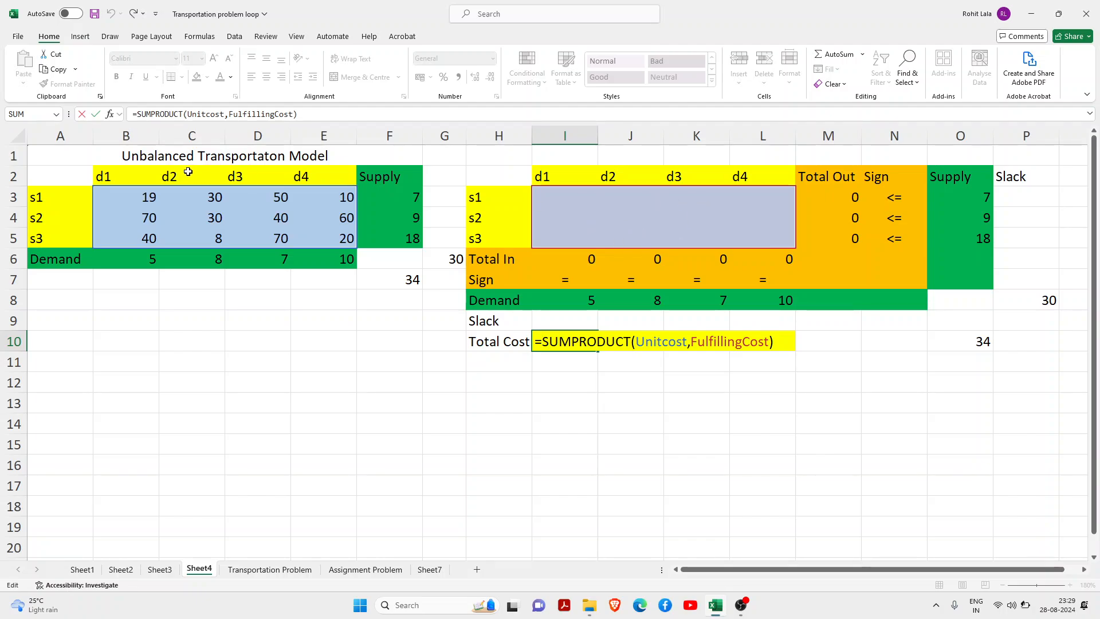
{"action": "mouse_move", "coordinate": [292, 224]}
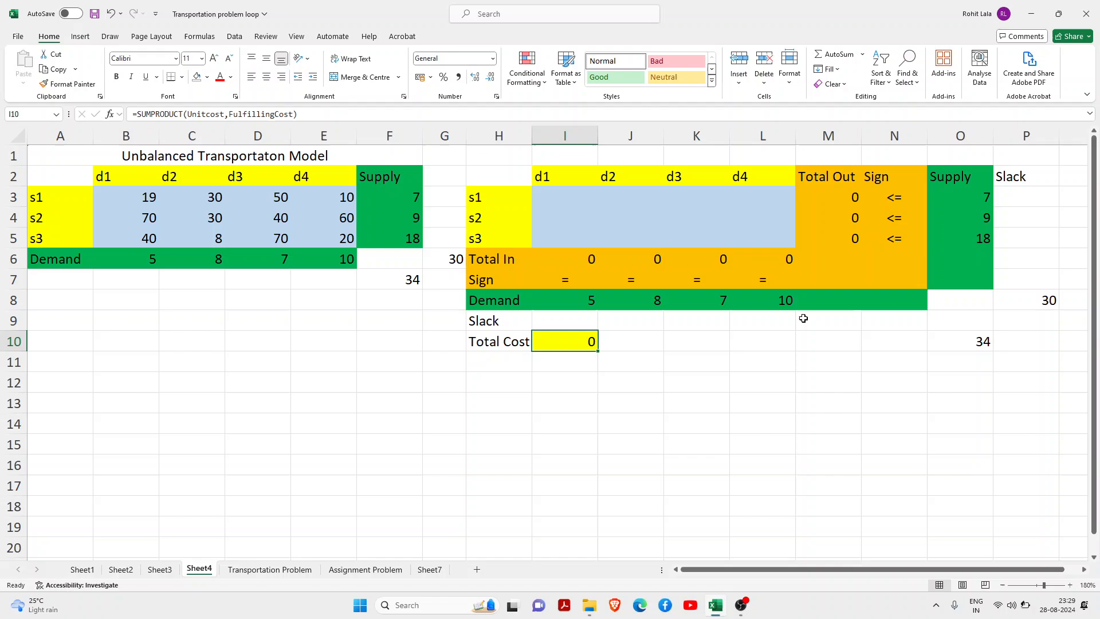
{"action": "mouse_move", "coordinate": [612, 199]}
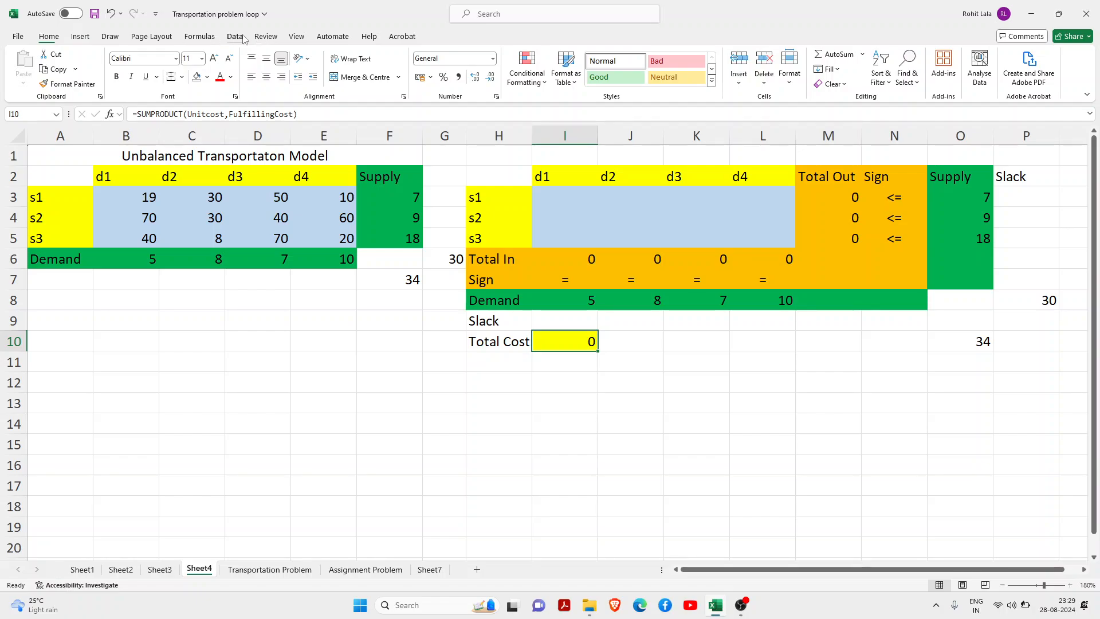
Step: From Total Cost cell I10, launch Solver and Reset All to clear earlier settings
{"action": "left_click", "coordinate": [233, 36]}
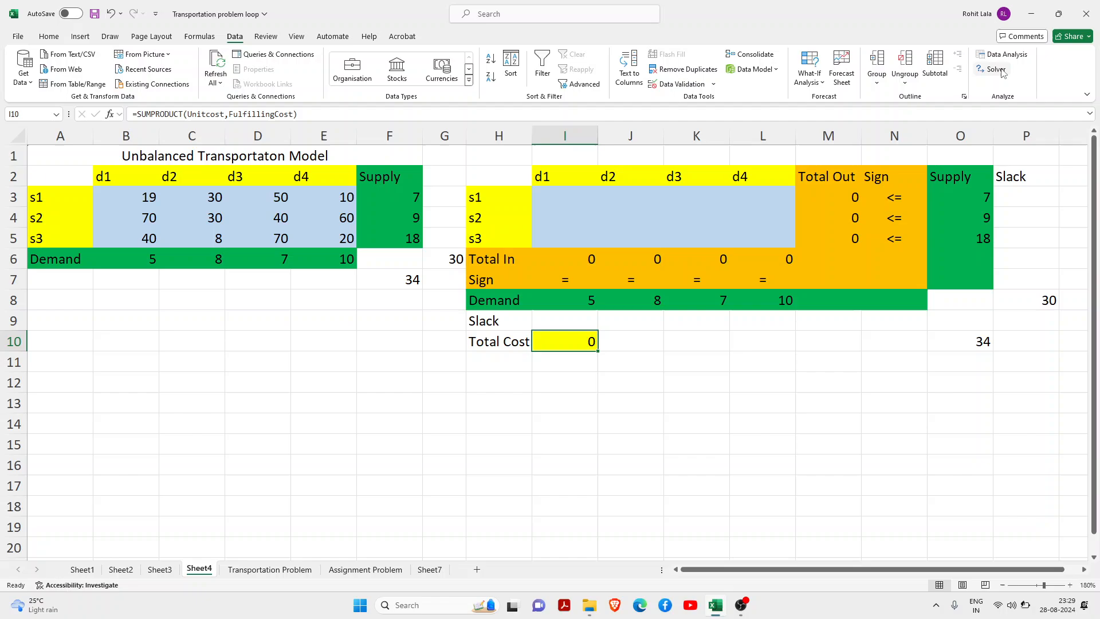
{"action": "left_click", "coordinate": [995, 69]}
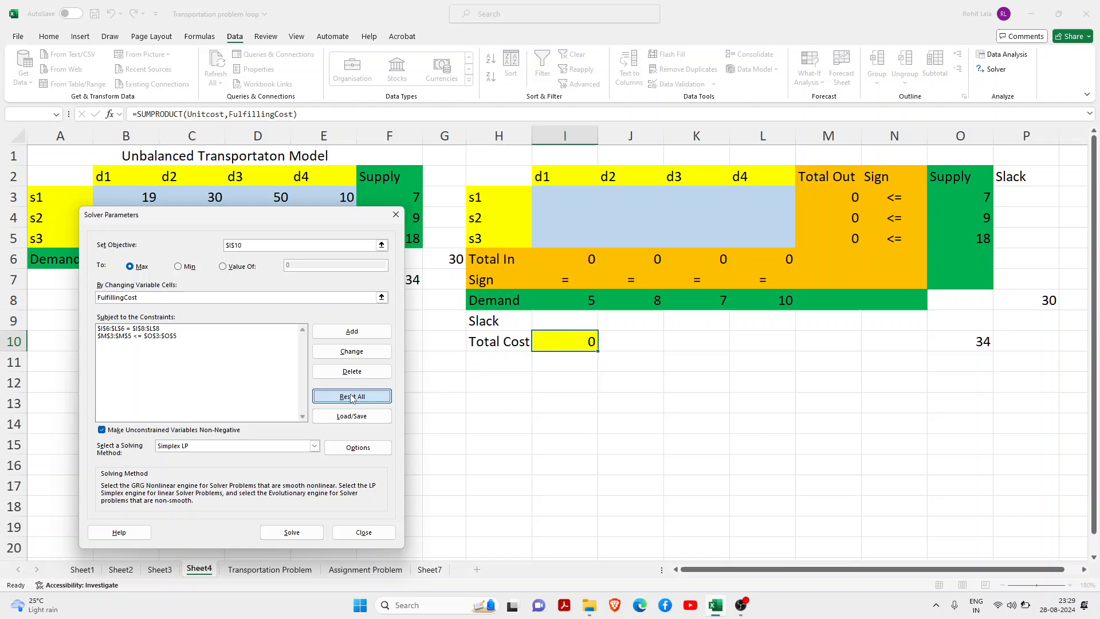
{"action": "left_click", "coordinate": [352, 395]}
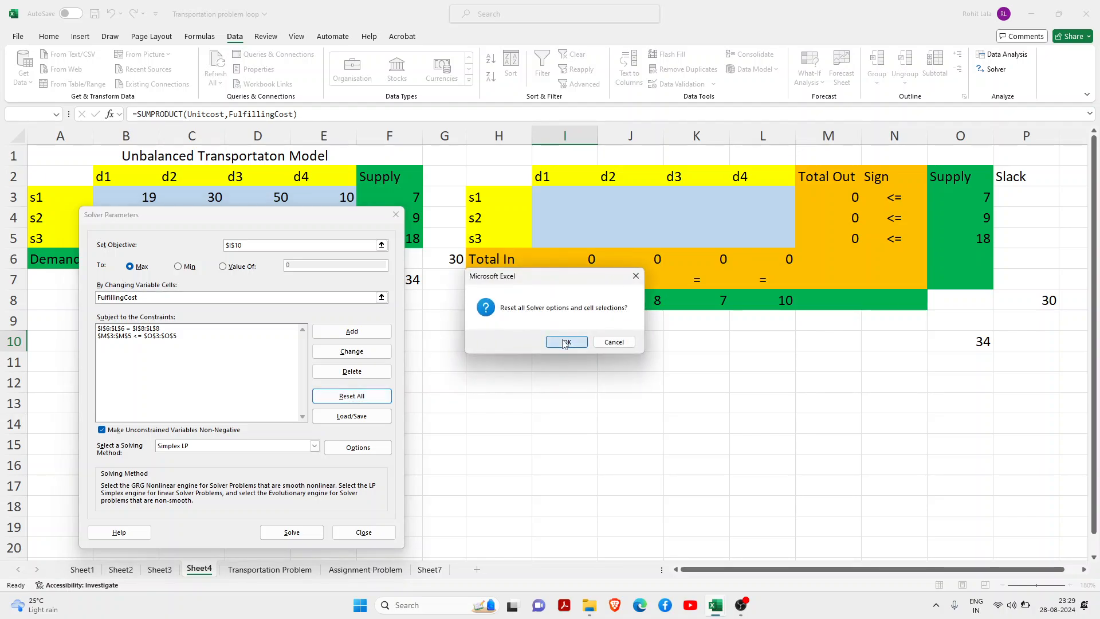
{"action": "left_click", "coordinate": [565, 341]}
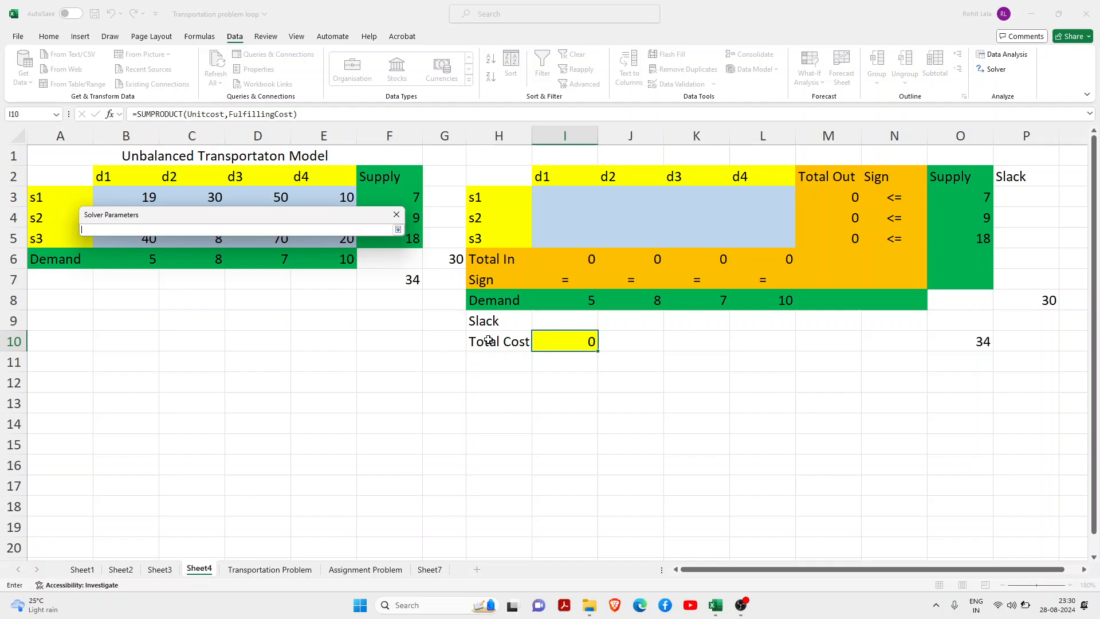
Step: Set objective $I$10 to Min and begin choosing variable cells $I$3:$L$5
{"action": "left_click", "coordinate": [564, 341]}
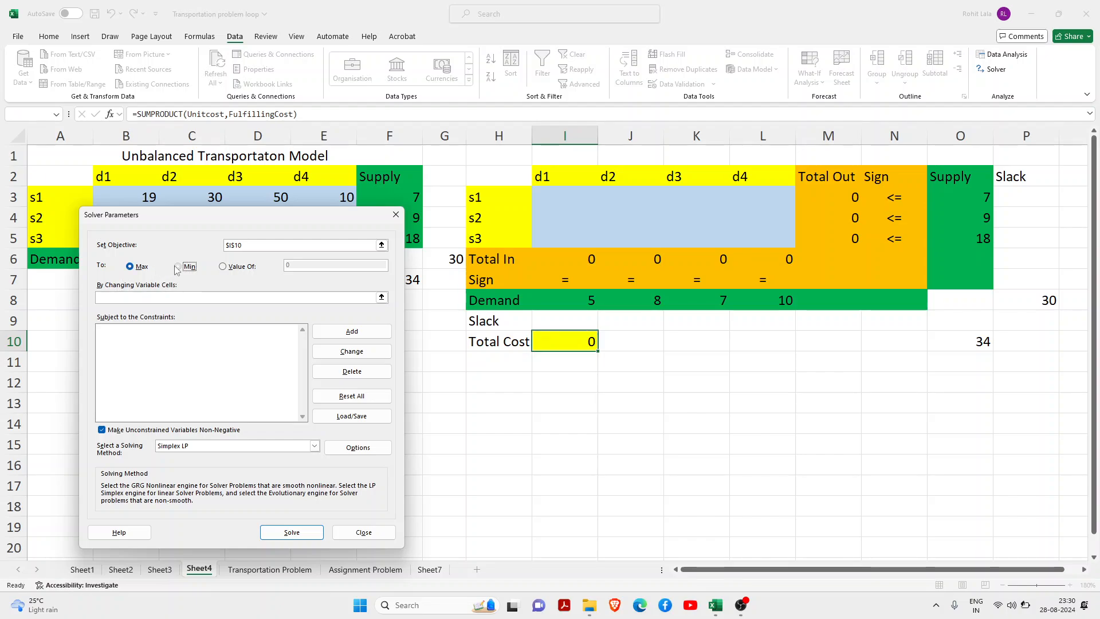
{"action": "left_click", "coordinate": [178, 266]}
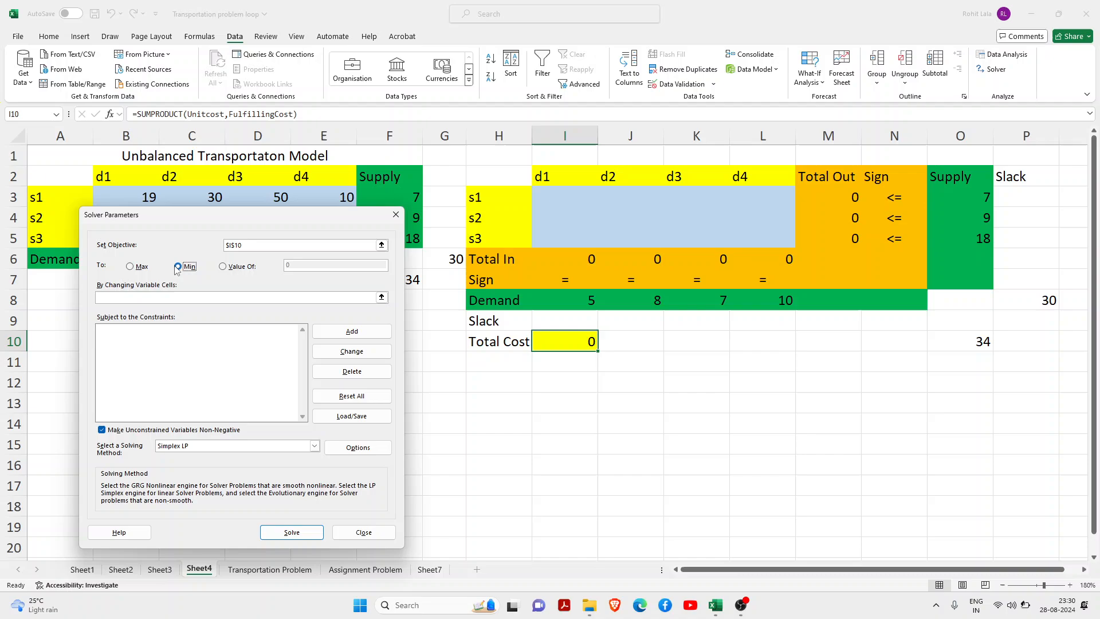
{"action": "left_click", "coordinate": [179, 266]}
{"action": "type", "text": "$I$3:$L$5"}
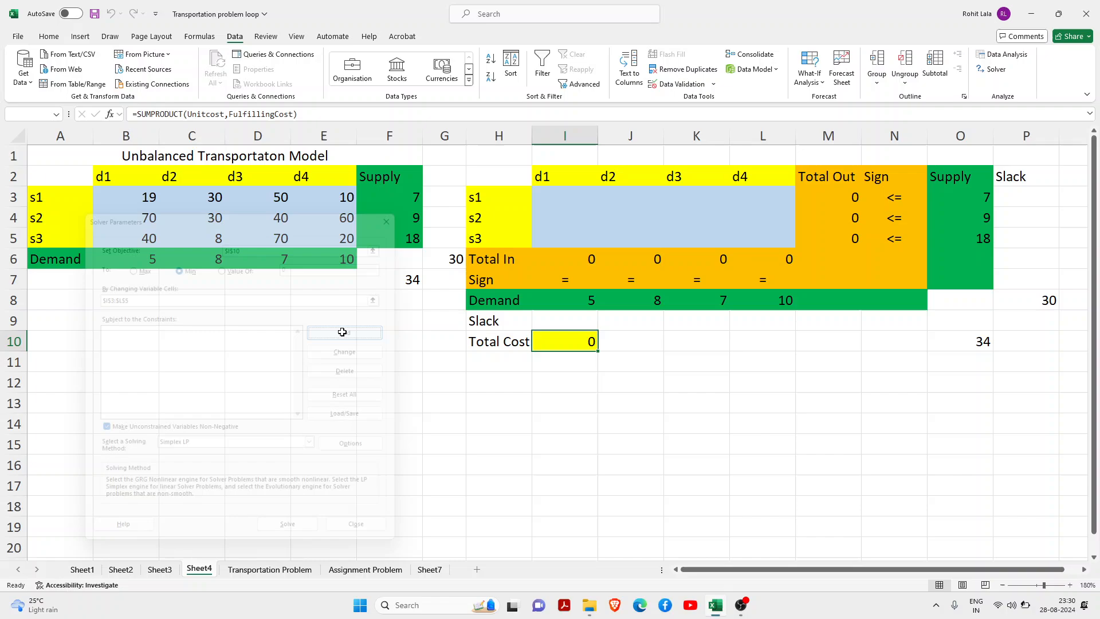
Step: Fill in a new constraint $I$6:$L$6 = $I$8:$L$8 for Total In equals Demand
{"action": "left_click", "coordinate": [343, 332]}
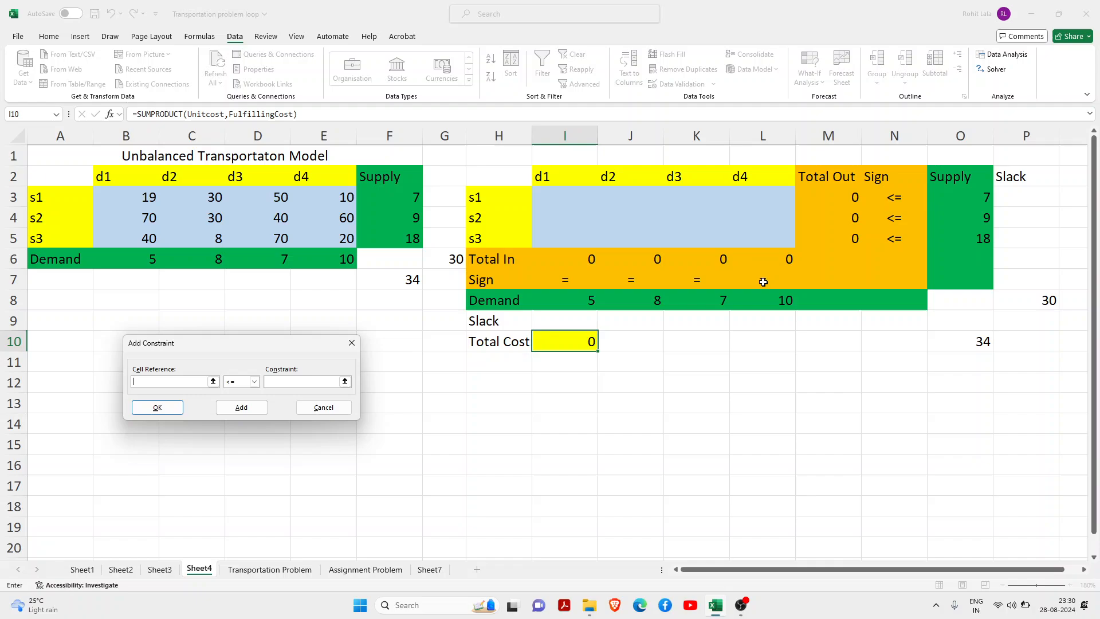
{"action": "mouse_move", "coordinate": [564, 298]}
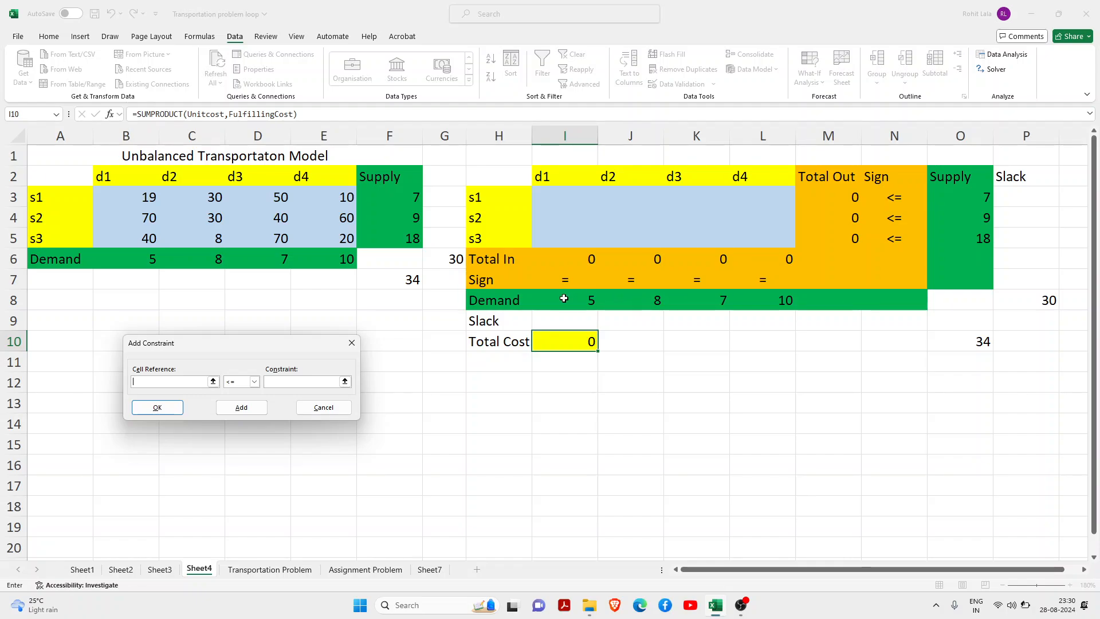
{"action": "left_click_drag", "start_coordinate": [565, 258], "coordinate": [786, 258]}
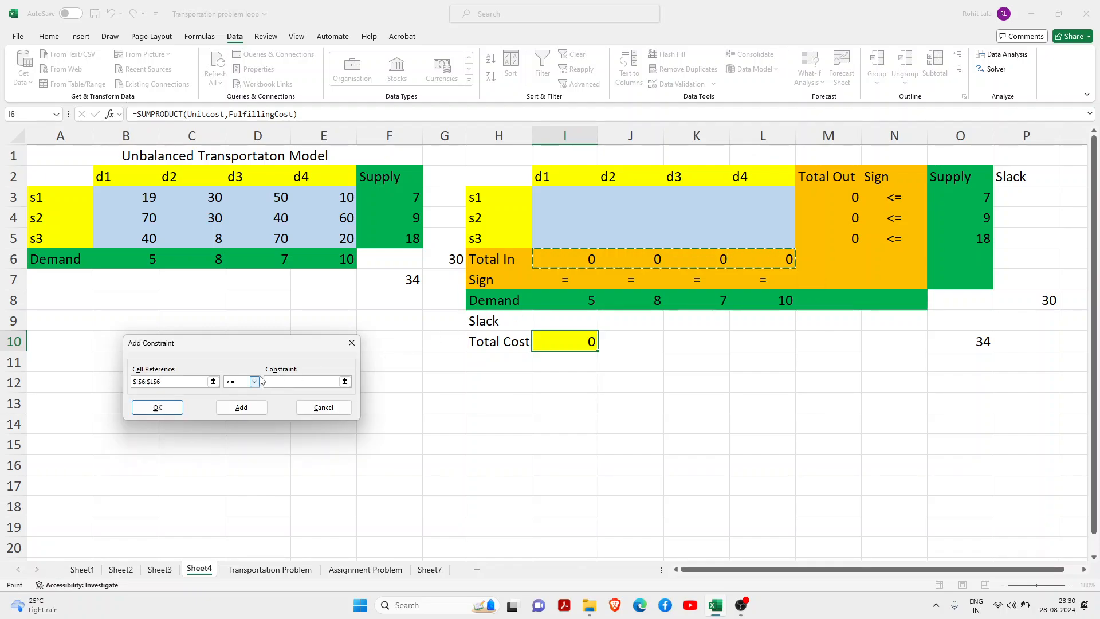
{"action": "left_click", "coordinate": [253, 381]}
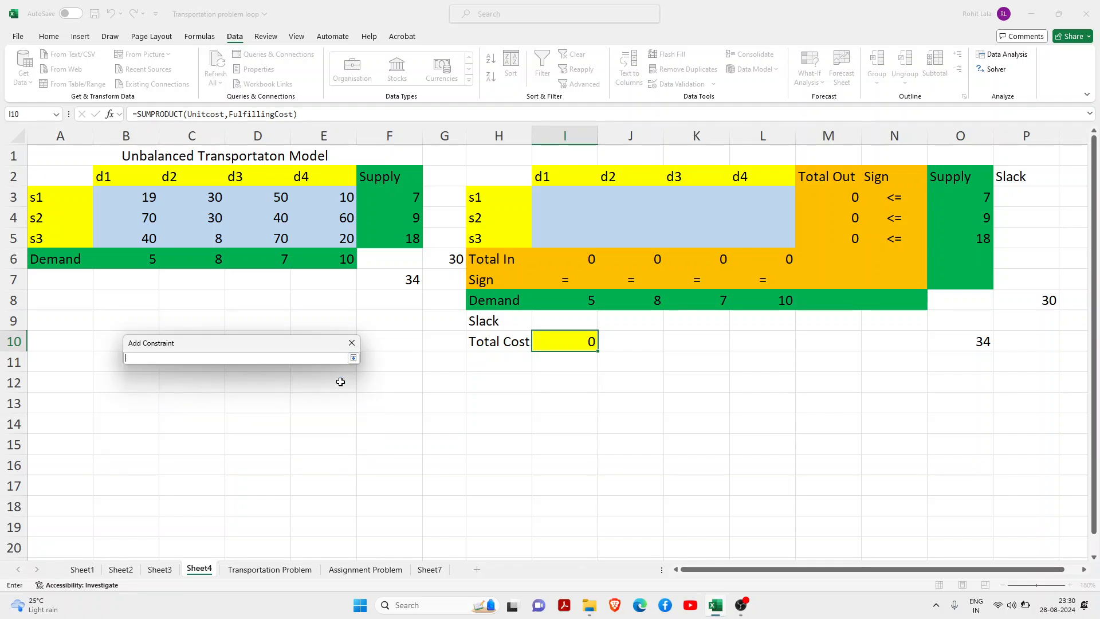
{"action": "mouse_move", "coordinate": [583, 299]}
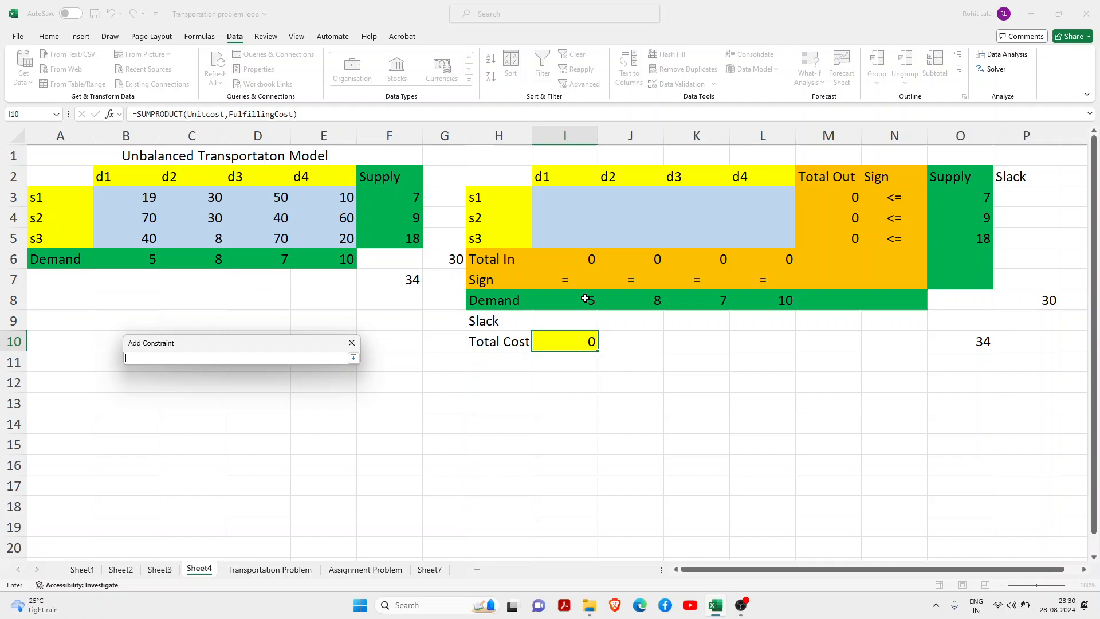
{"action": "left_click_drag", "start_coordinate": [565, 299], "coordinate": [786, 299]}
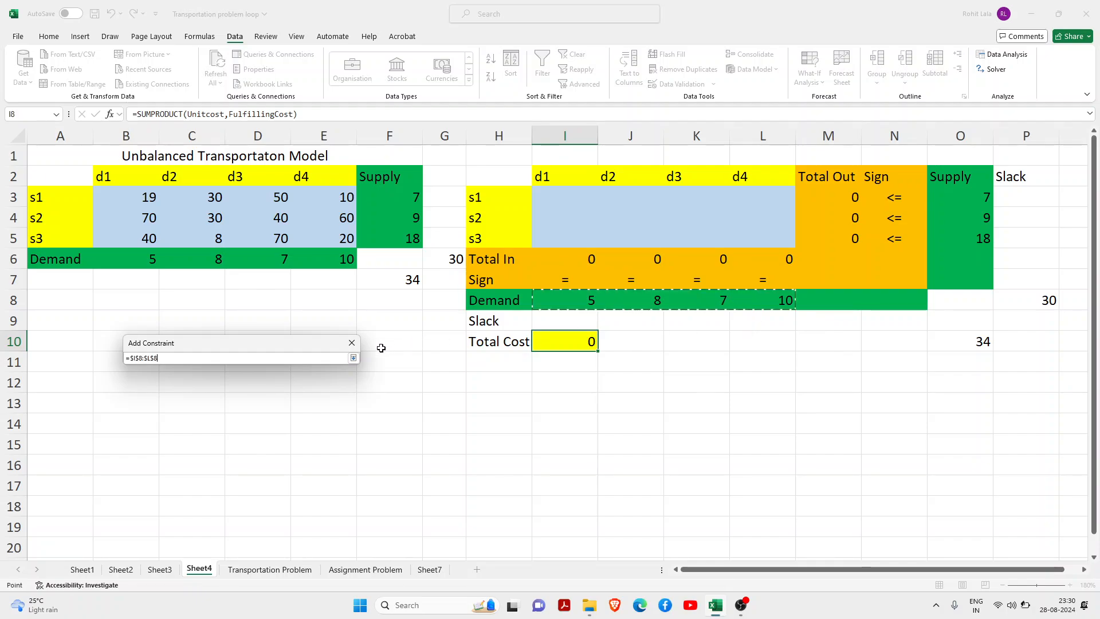
{"action": "left_click", "coordinate": [352, 358]}
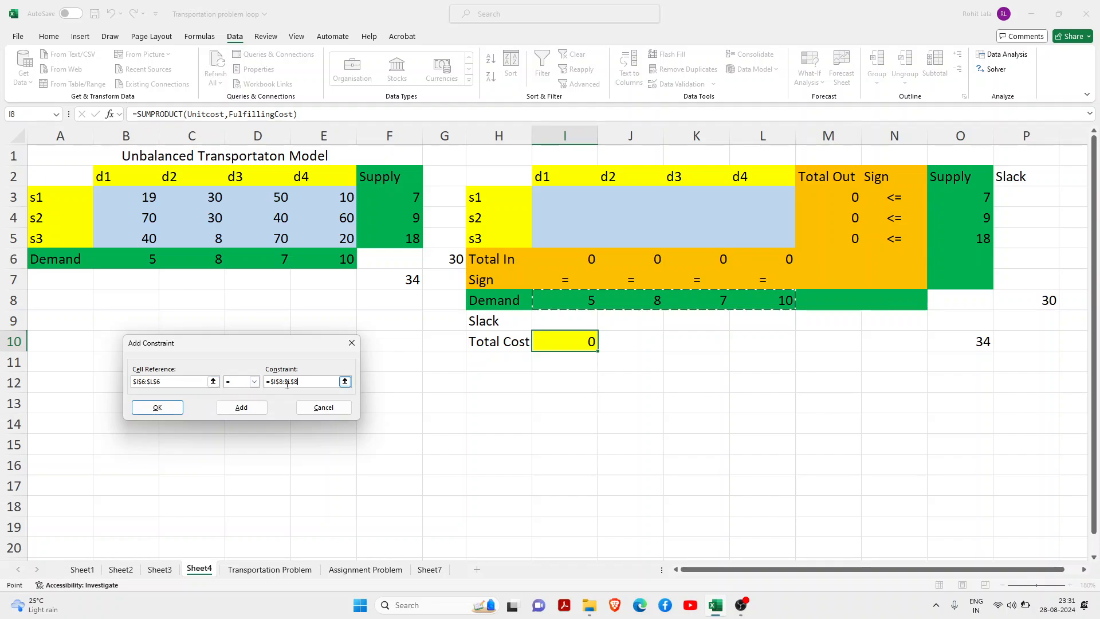
{"action": "left_click", "coordinate": [345, 381]}
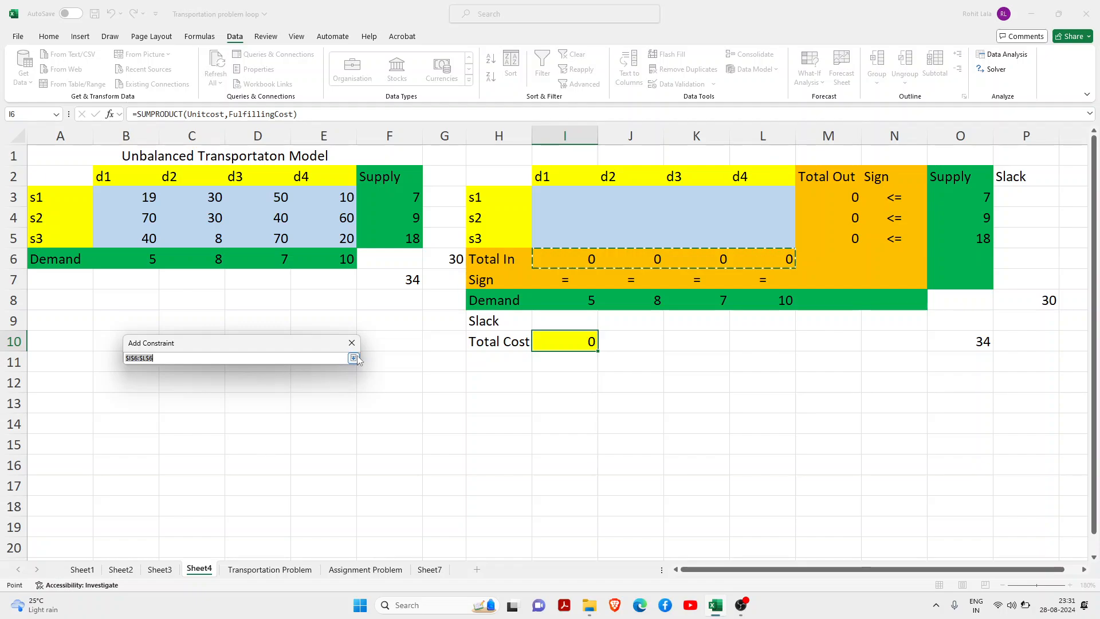
{"action": "left_click", "coordinate": [354, 358]}
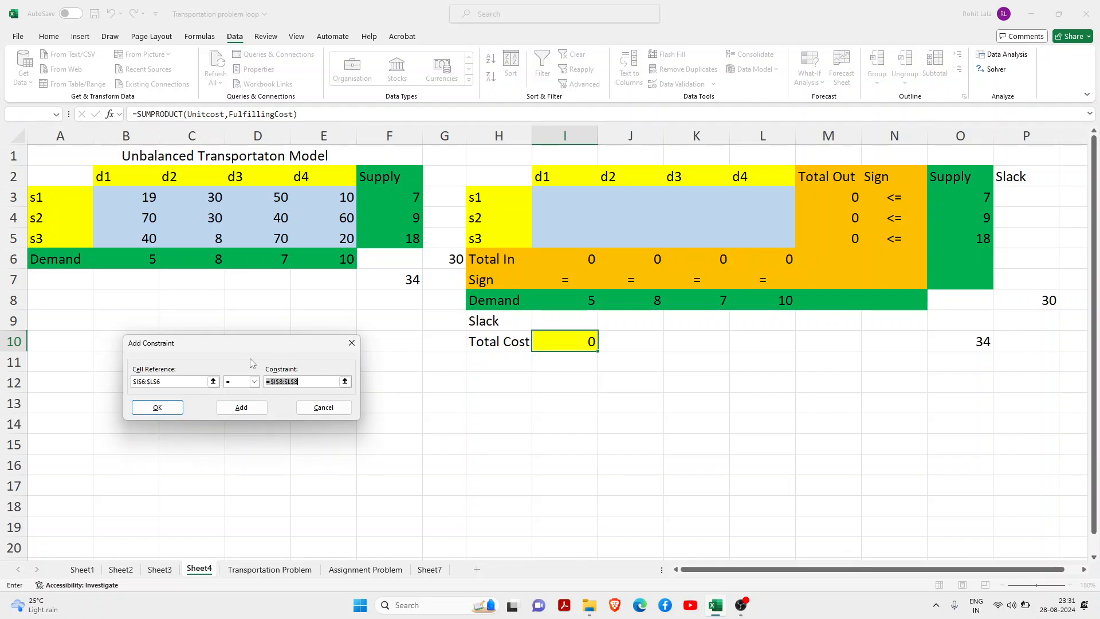
Step: Add the demand constraint and pick Total Out cells M3:M5 for the supply limit constraint
{"action": "left_click", "coordinate": [241, 407]}
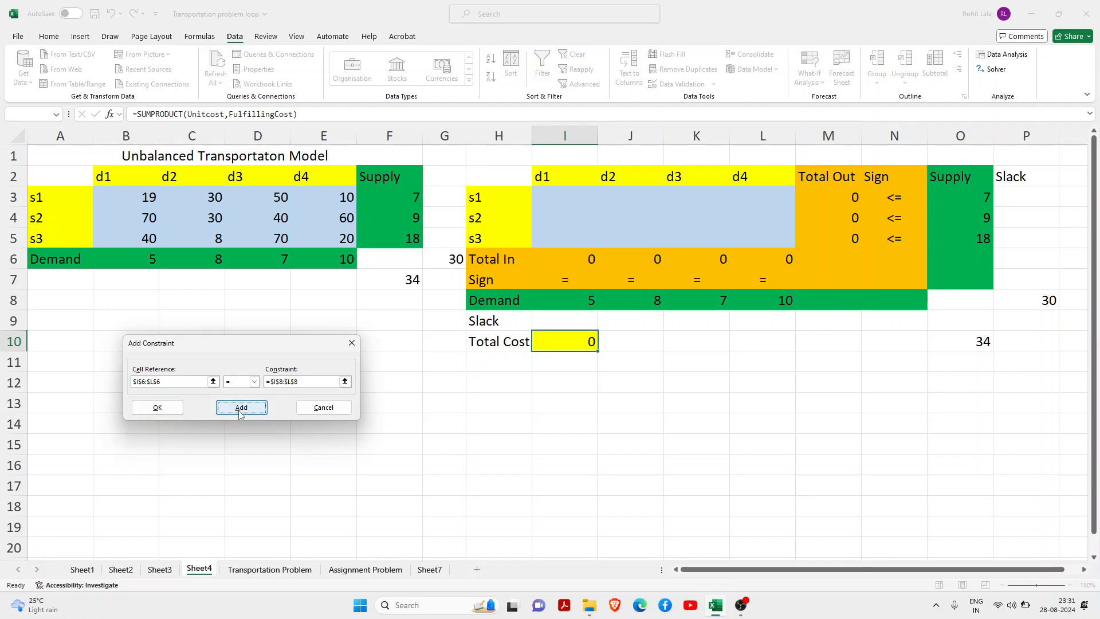
{"action": "left_click", "coordinate": [241, 407]}
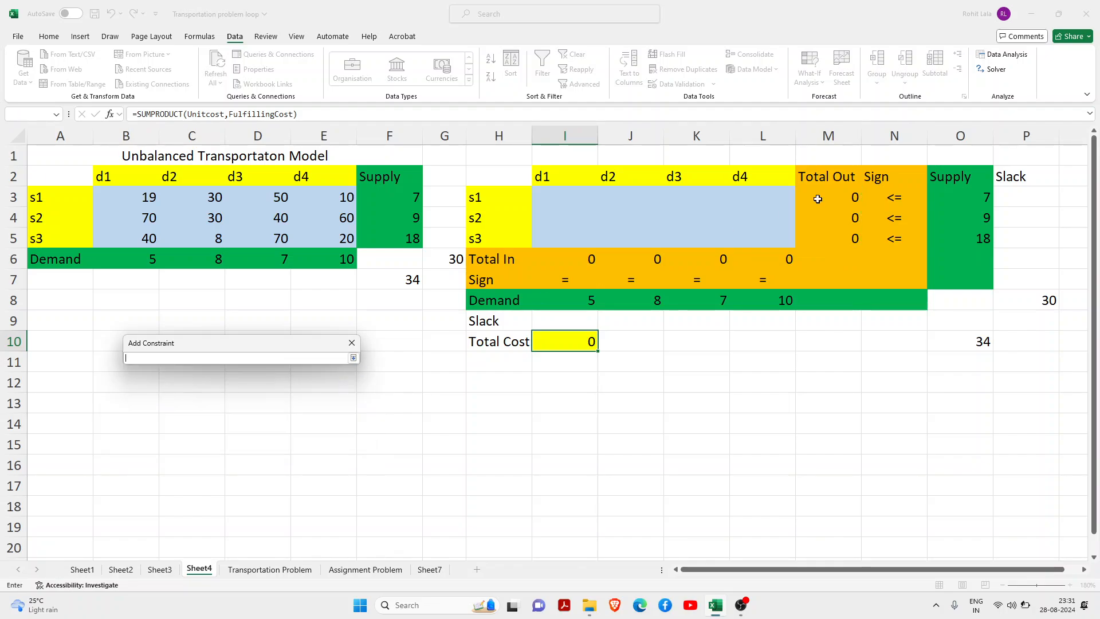
{"action": "left_click_drag", "start_coordinate": [961, 197], "coordinate": [960, 238]}
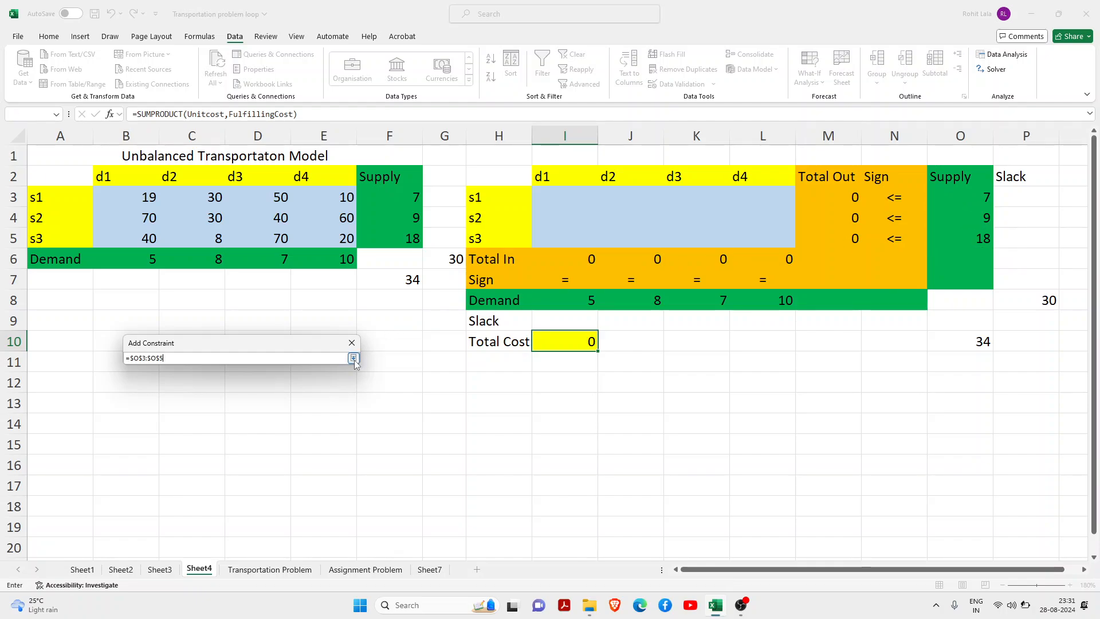
{"action": "left_click", "coordinate": [355, 358]}
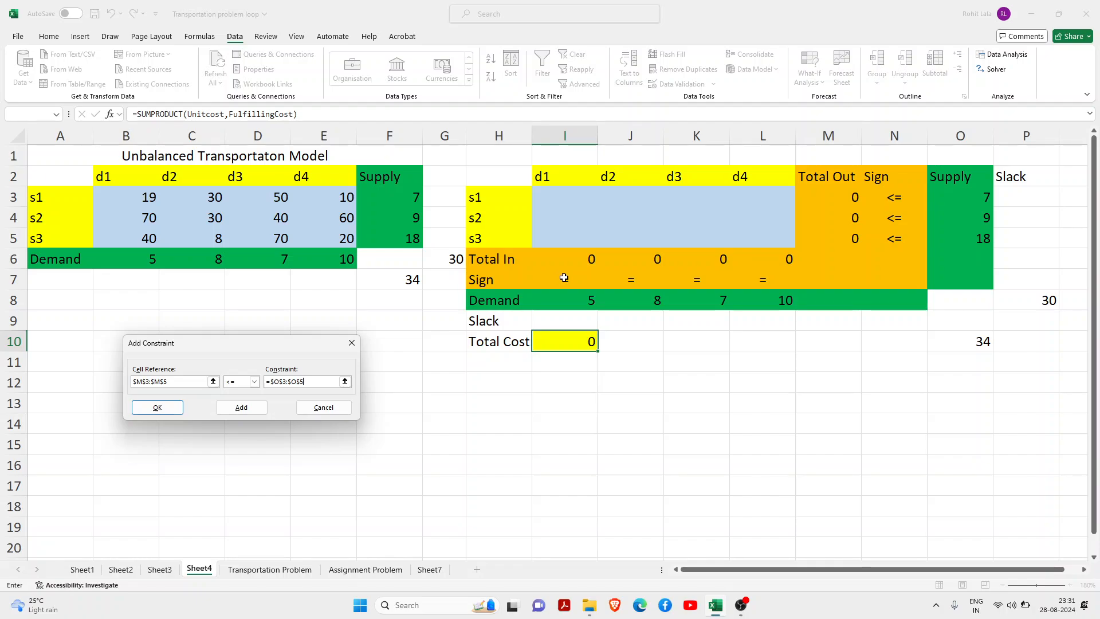
{"action": "mouse_move", "coordinate": [732, 227]}
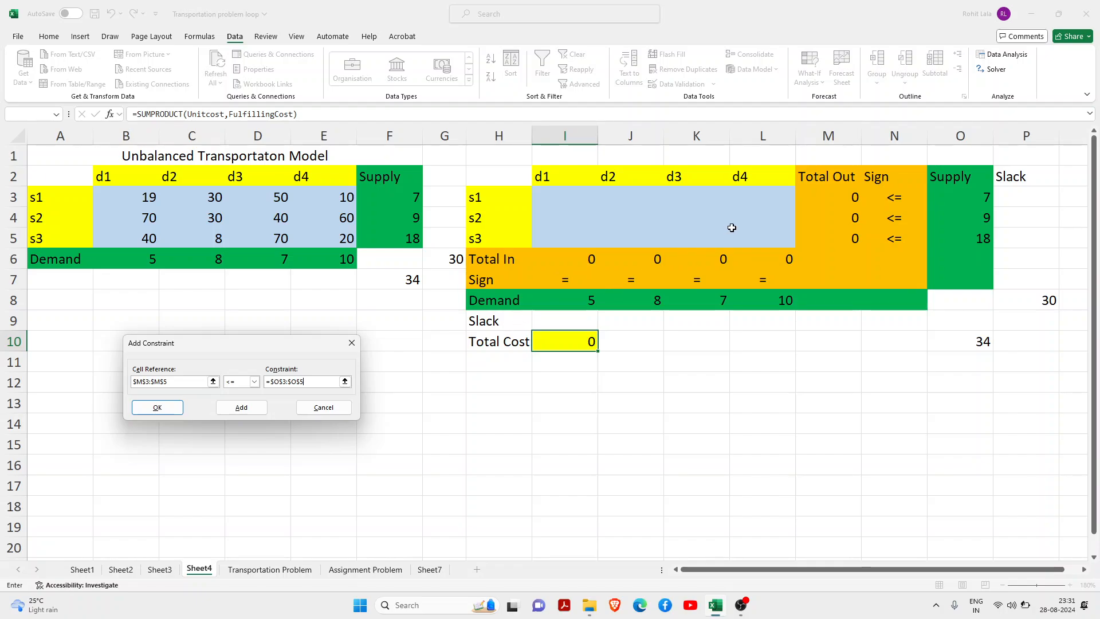
{"action": "mouse_move", "coordinate": [899, 223]}
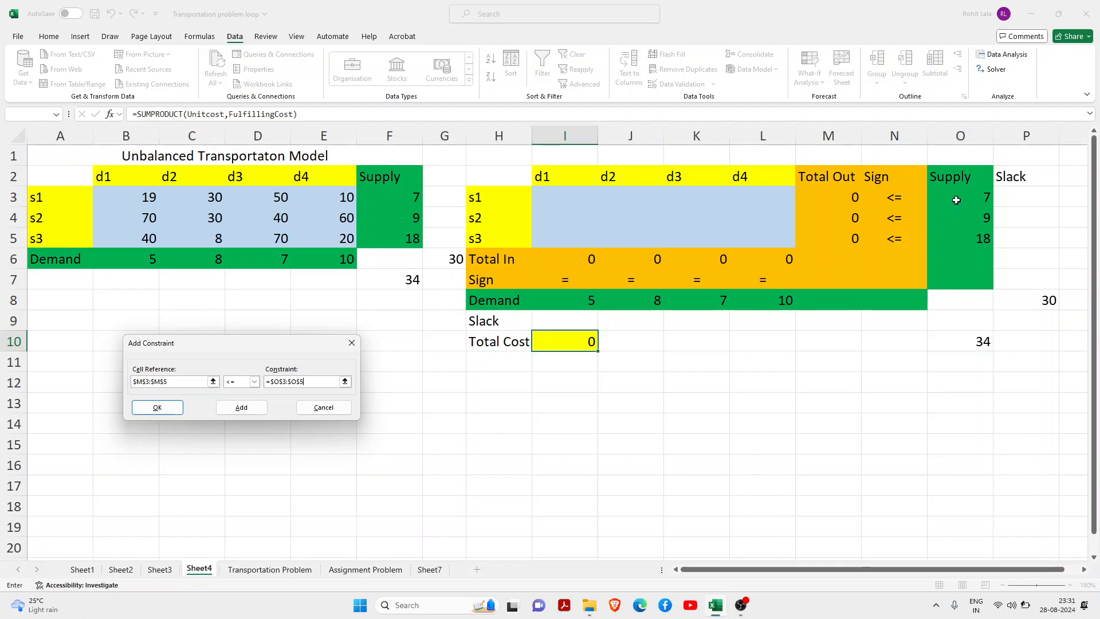
{"action": "mouse_move", "coordinate": [977, 276]}
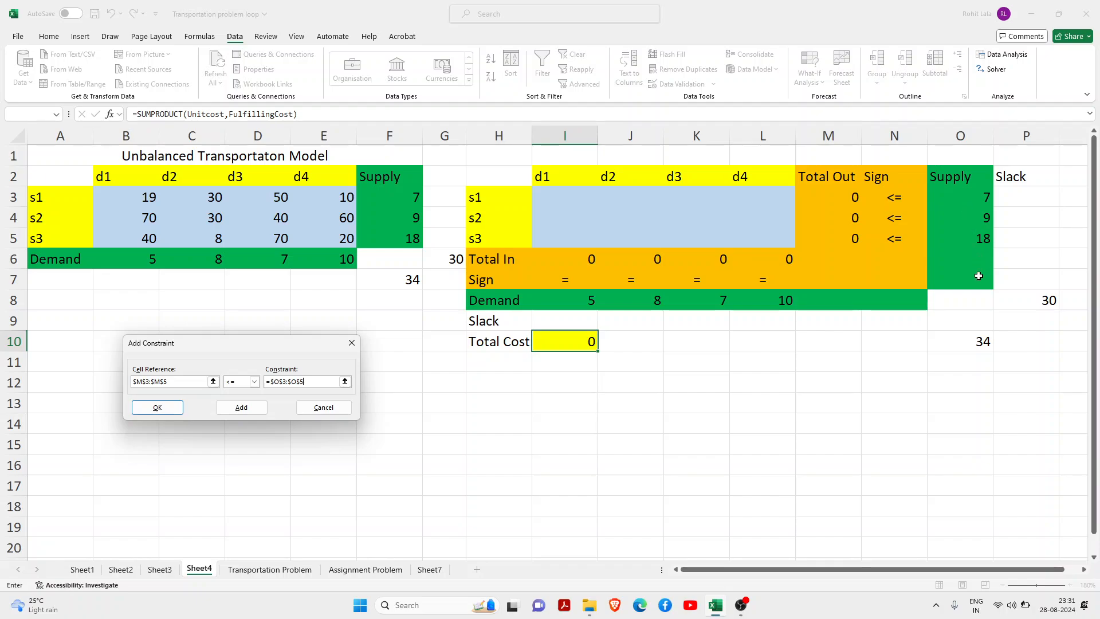
{"action": "mouse_move", "coordinate": [895, 207]}
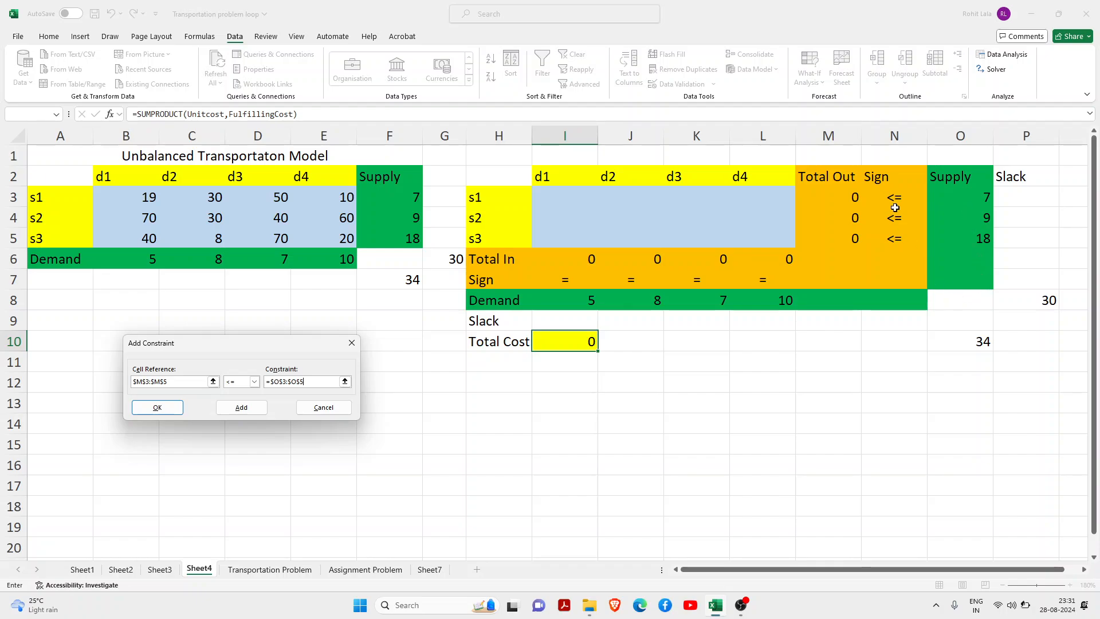
{"action": "mouse_move", "coordinate": [901, 226]}
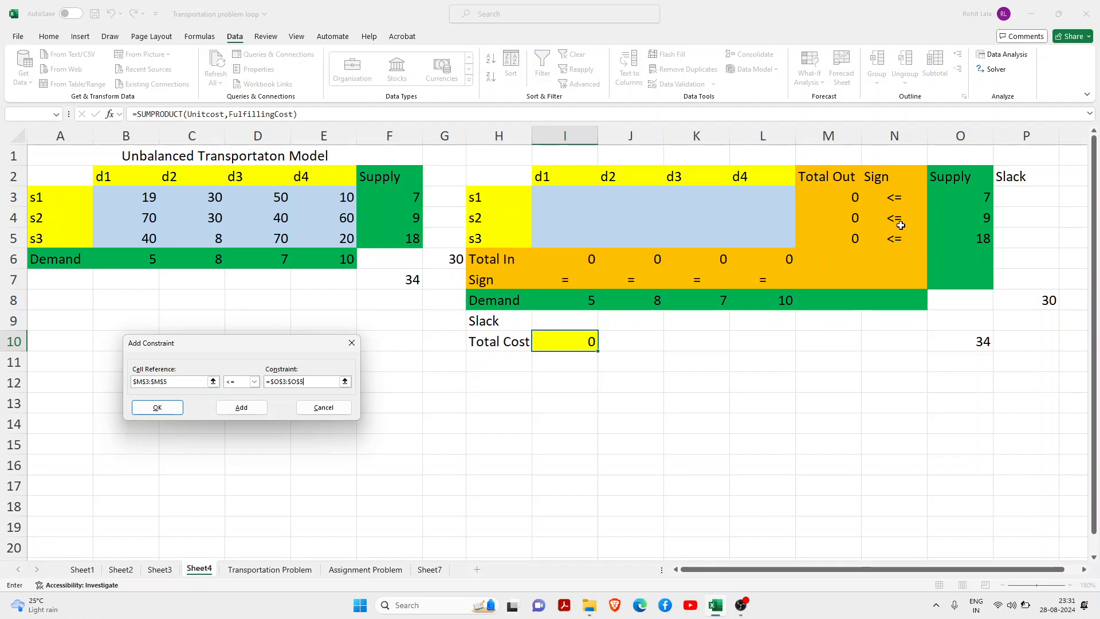
{"action": "mouse_move", "coordinate": [573, 286]}
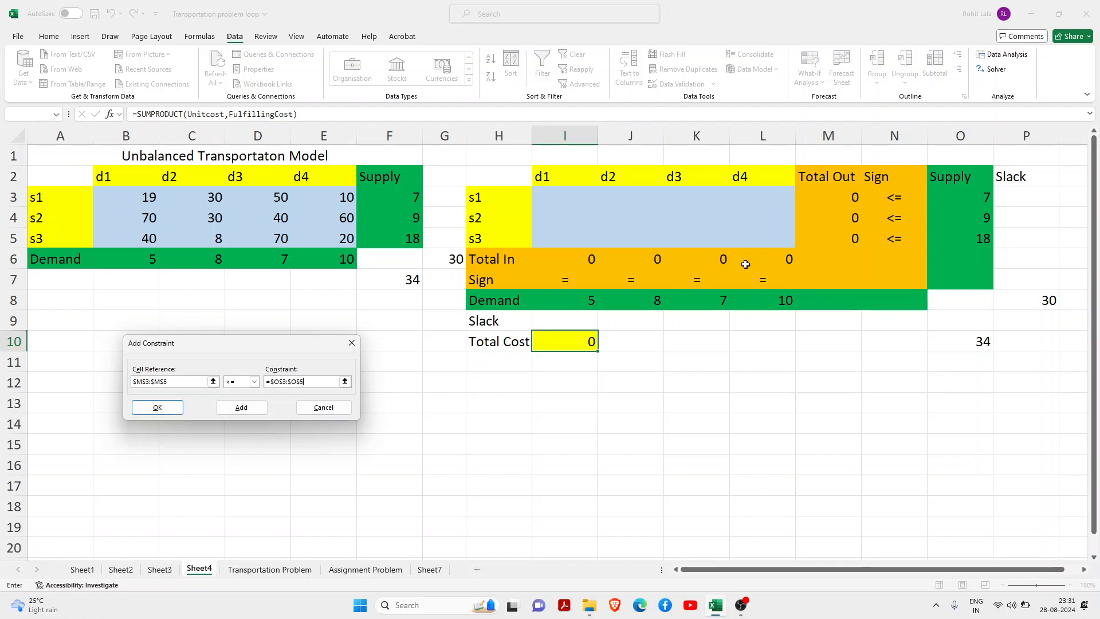
{"action": "mouse_move", "coordinate": [618, 300]}
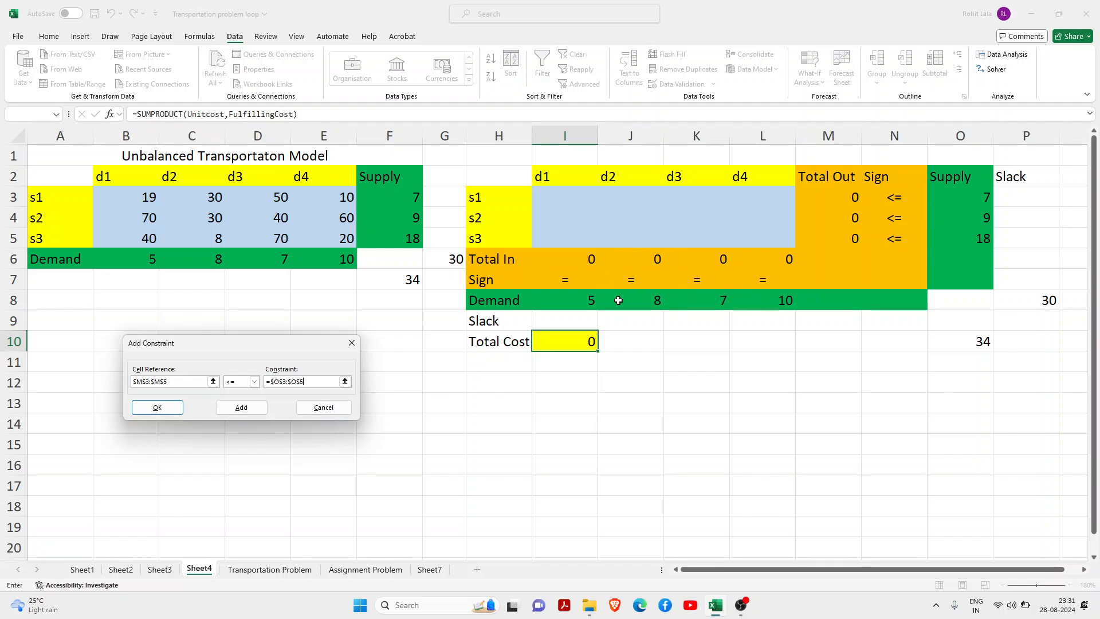
{"action": "mouse_move", "coordinate": [738, 295]}
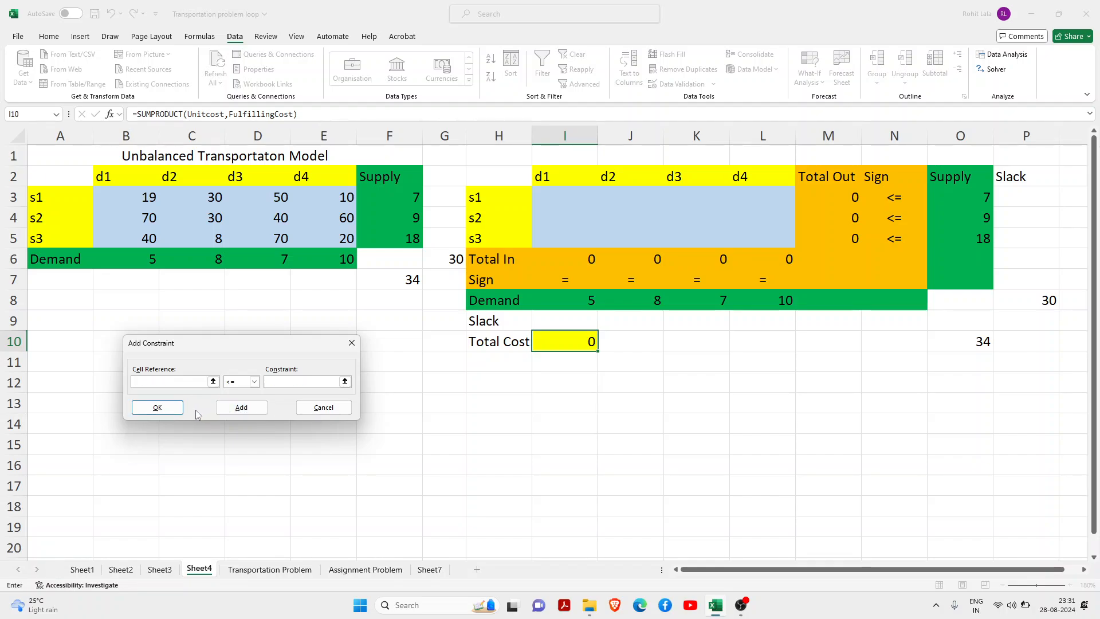
Step: Confirm the constraints, dismiss the invalid reference warning and return to Solver Parameters
{"action": "left_click", "coordinate": [157, 407]}
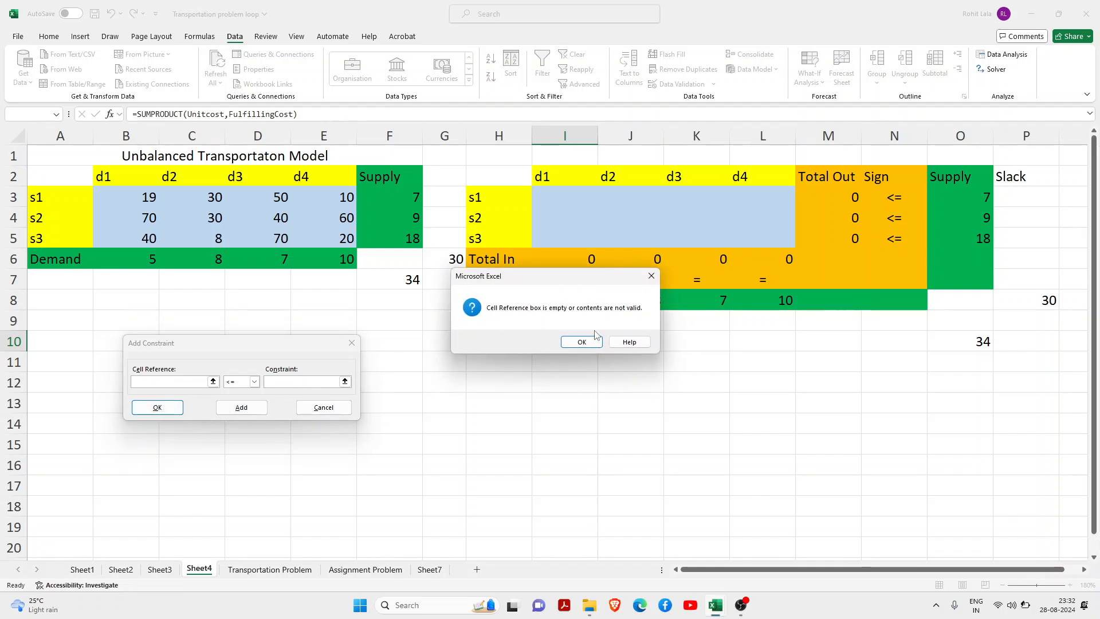
{"action": "left_click", "coordinate": [581, 342]}
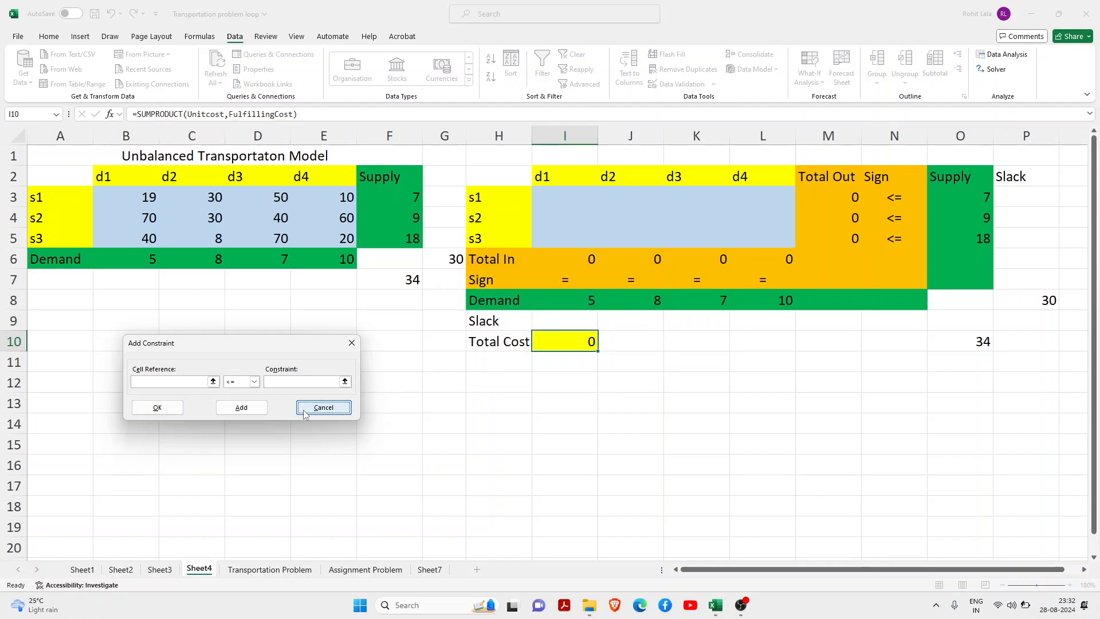
{"action": "left_click", "coordinate": [323, 407]}
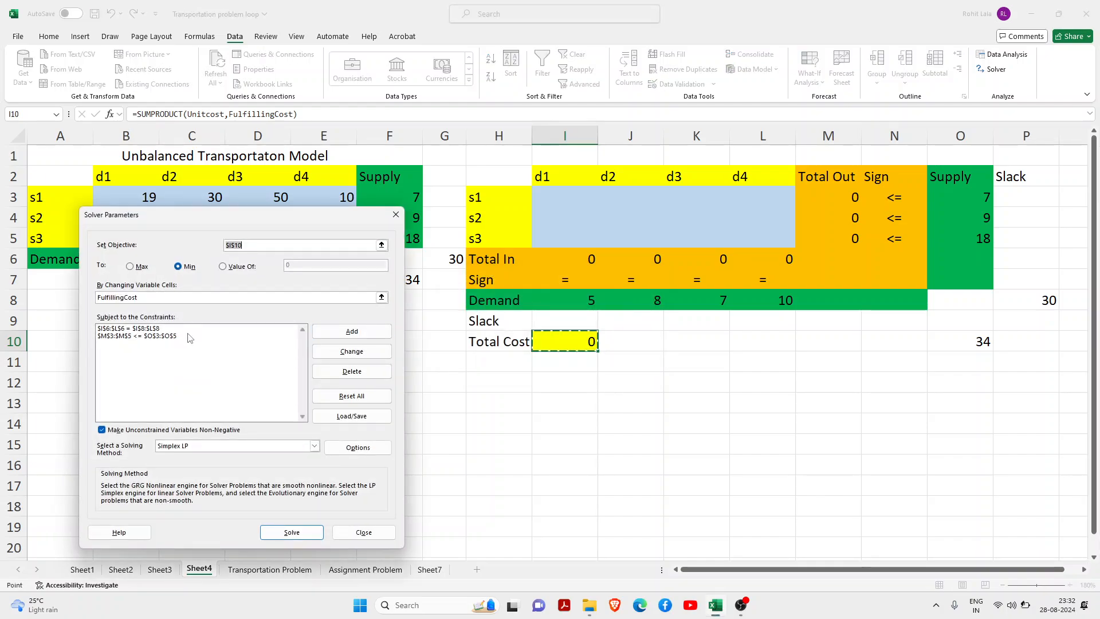
Step: Keep unconstrained variables non-negative and run Solve for the minimum-cost plan
{"action": "left_click", "coordinate": [314, 446]}
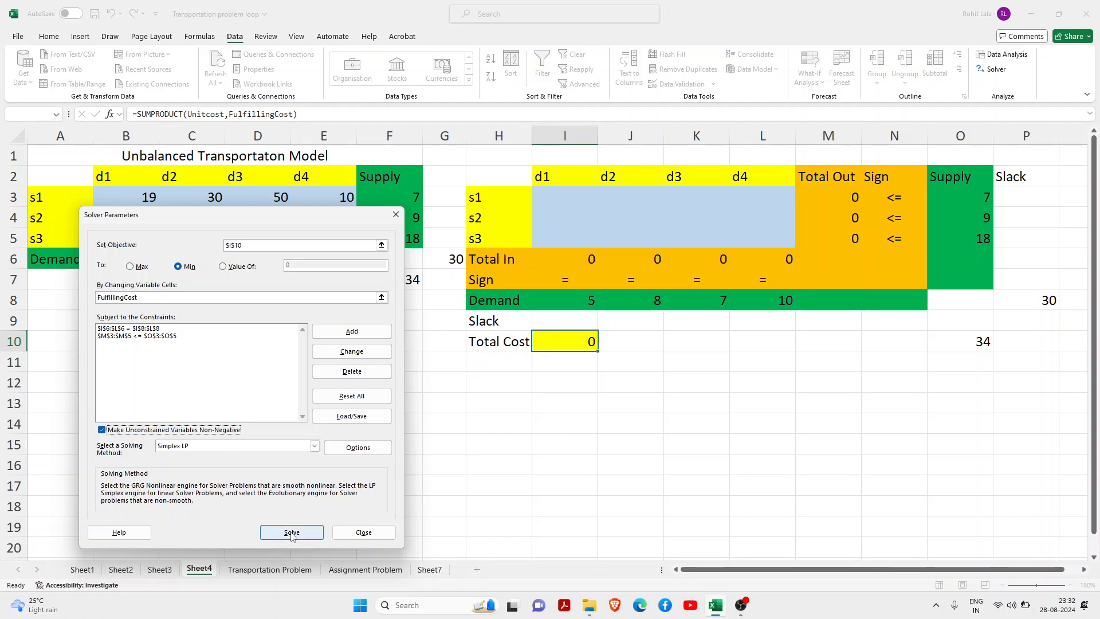
{"action": "left_click", "coordinate": [291, 532]}
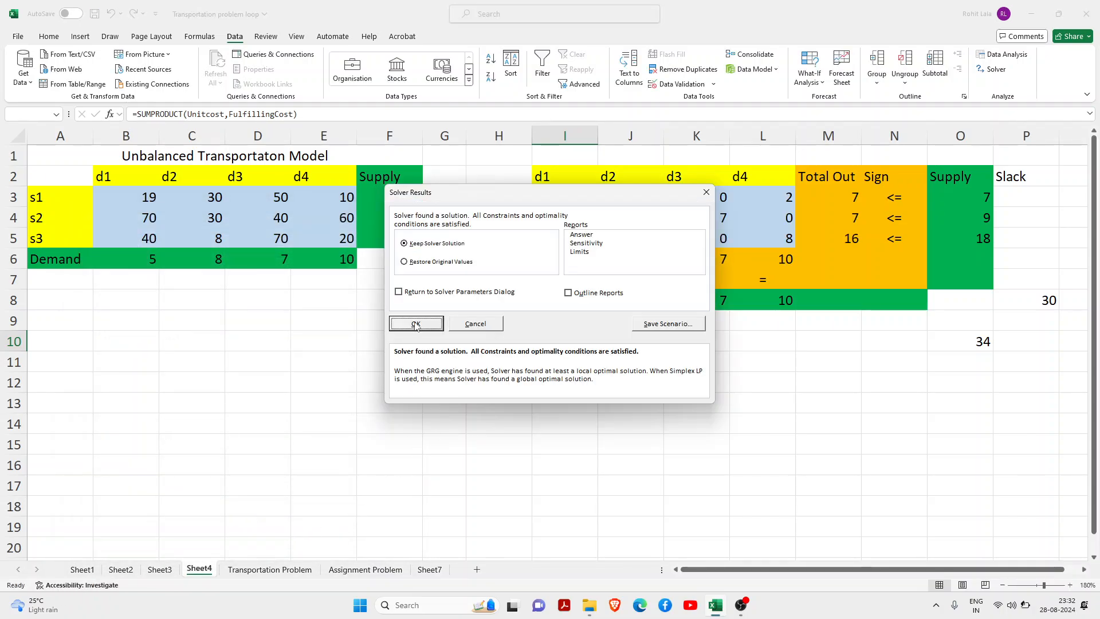
Step: Keep the Solver solution with Total Cost 619 and select I9 for the d1 slack
{"action": "left_click", "coordinate": [415, 324]}
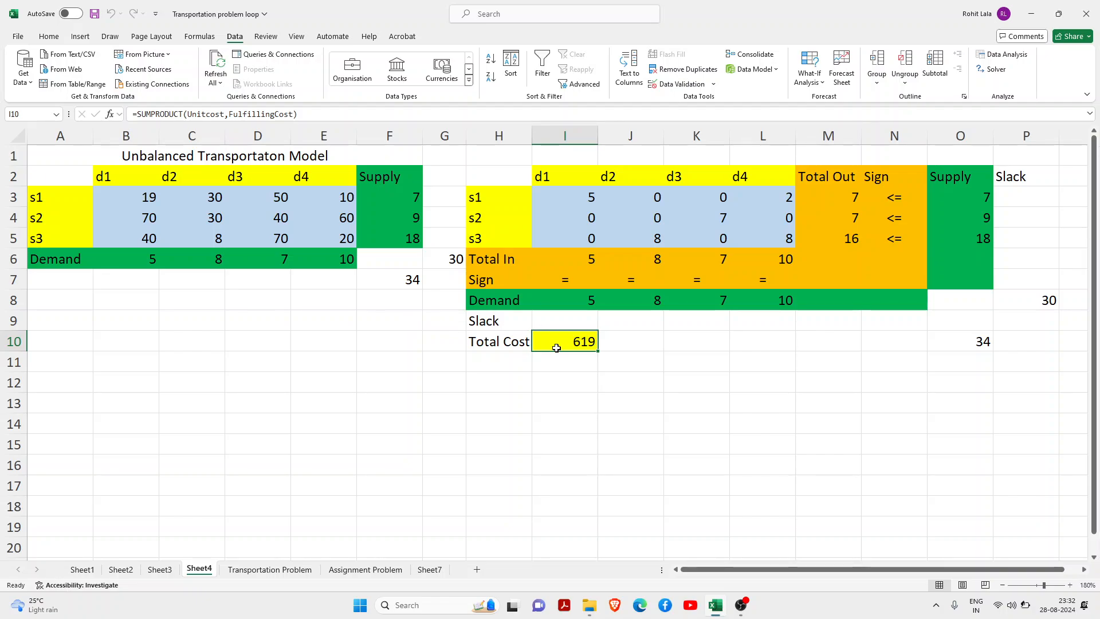
{"action": "mouse_move", "coordinate": [578, 348]}
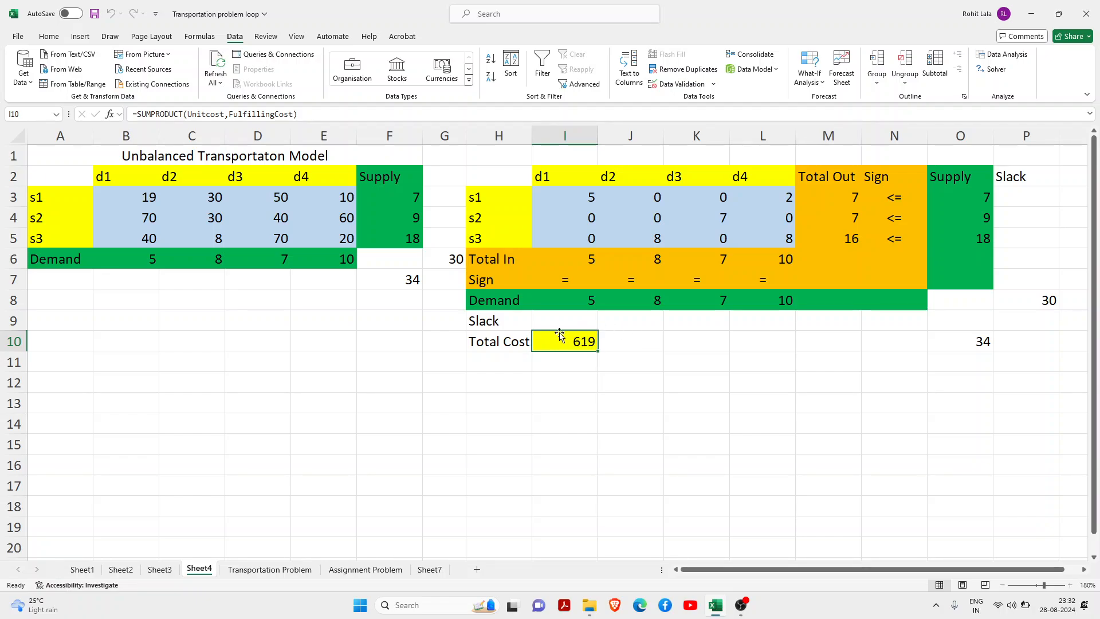
{"action": "left_click", "coordinate": [564, 321]}
{"action": "type", "text": "="}
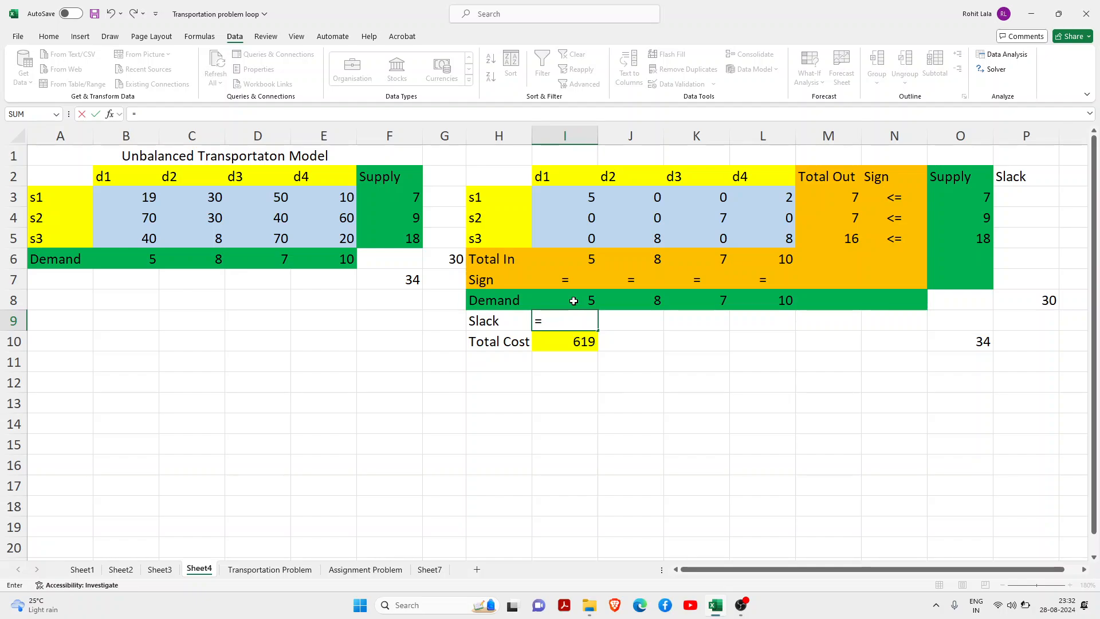
Step: Enter =I8-I6 as the d1 slack and copy it across to L9, all showing 0
{"action": "left_click", "coordinate": [564, 299]}
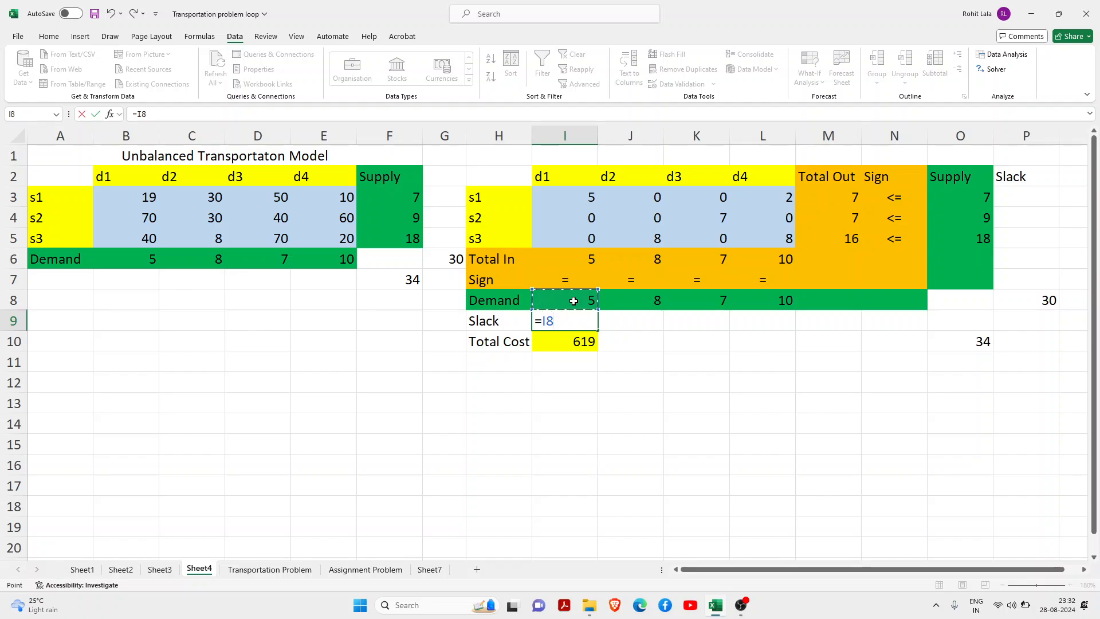
{"action": "type", "text": "-I6"}
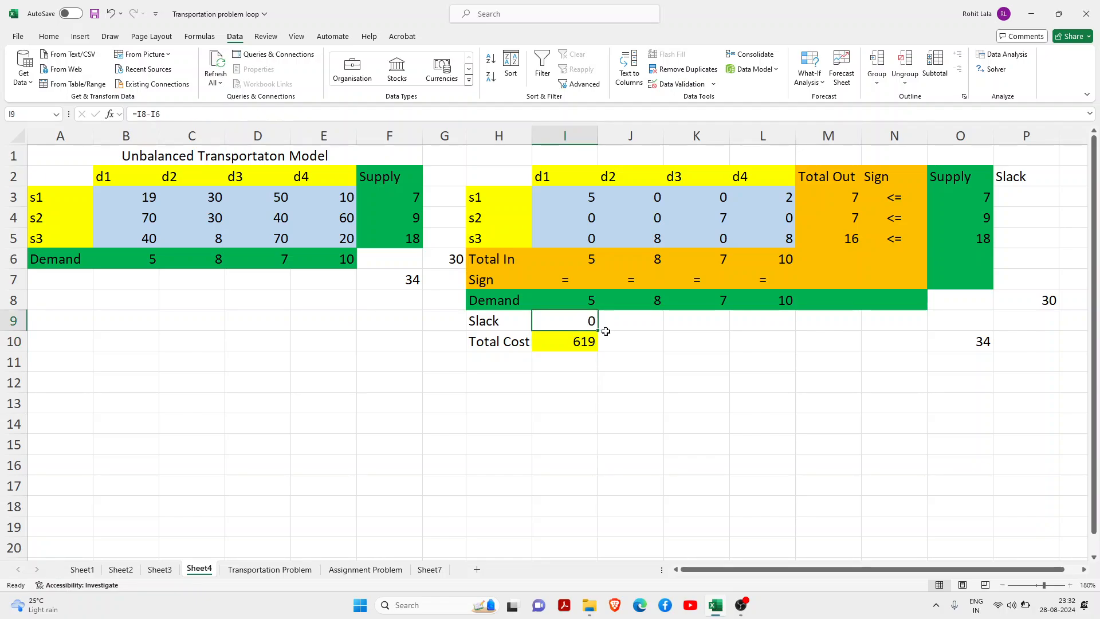
{"action": "left_click_drag", "start_coordinate": [565, 321], "coordinate": [784, 321]}
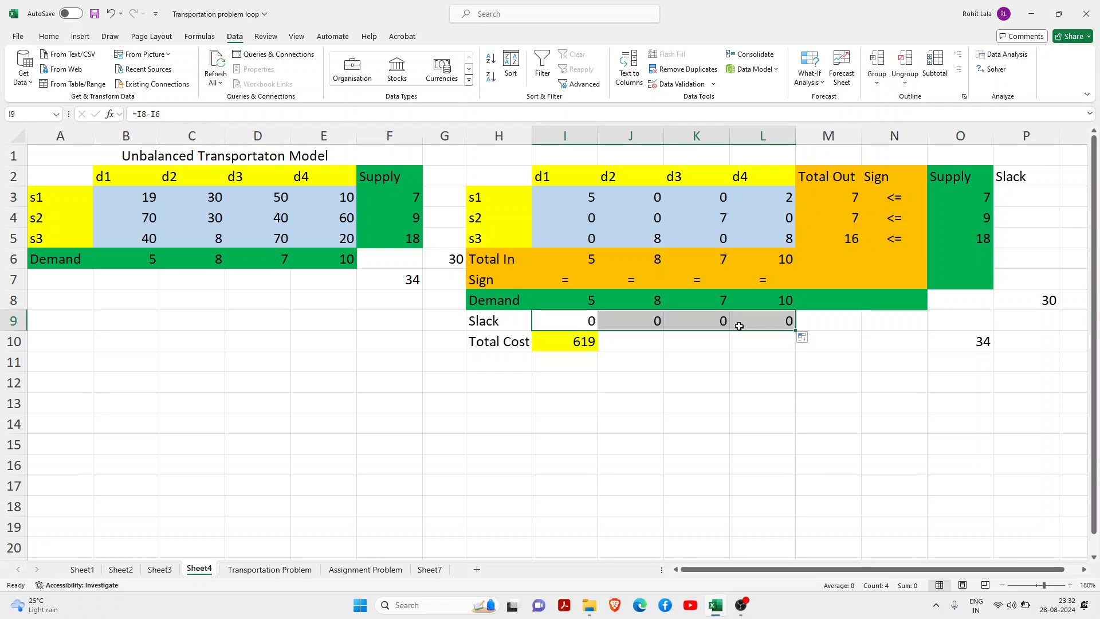
{"action": "mouse_move", "coordinate": [936, 223]}
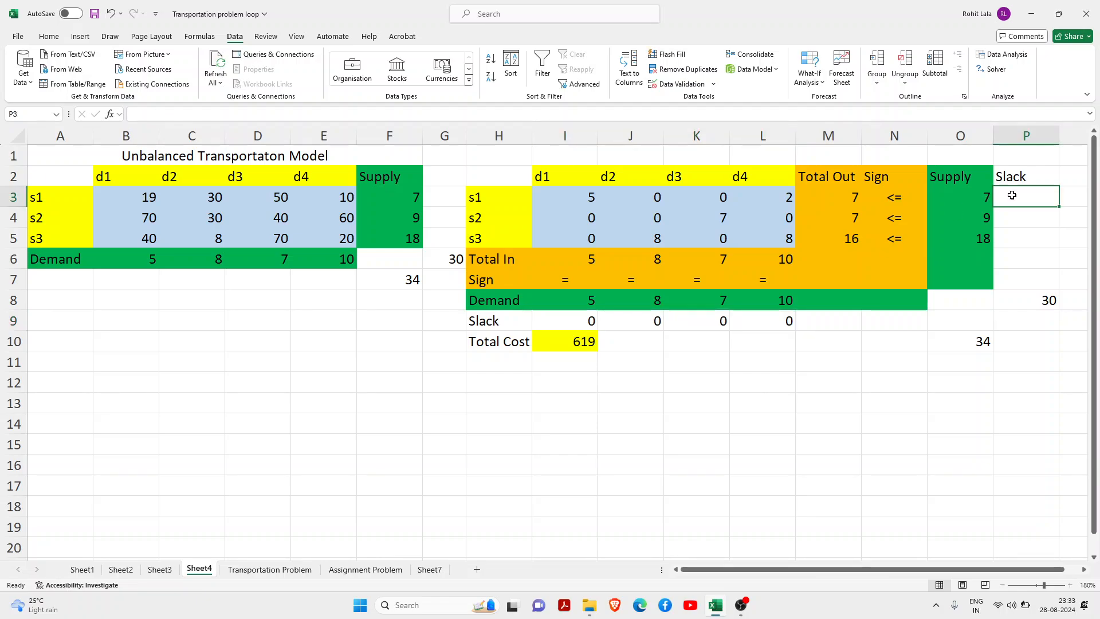
Step: Enter =O3-M3 in P3, fill down to P5 giving 0, 2, 2, then select P4:P5
{"action": "type", "text": "="}
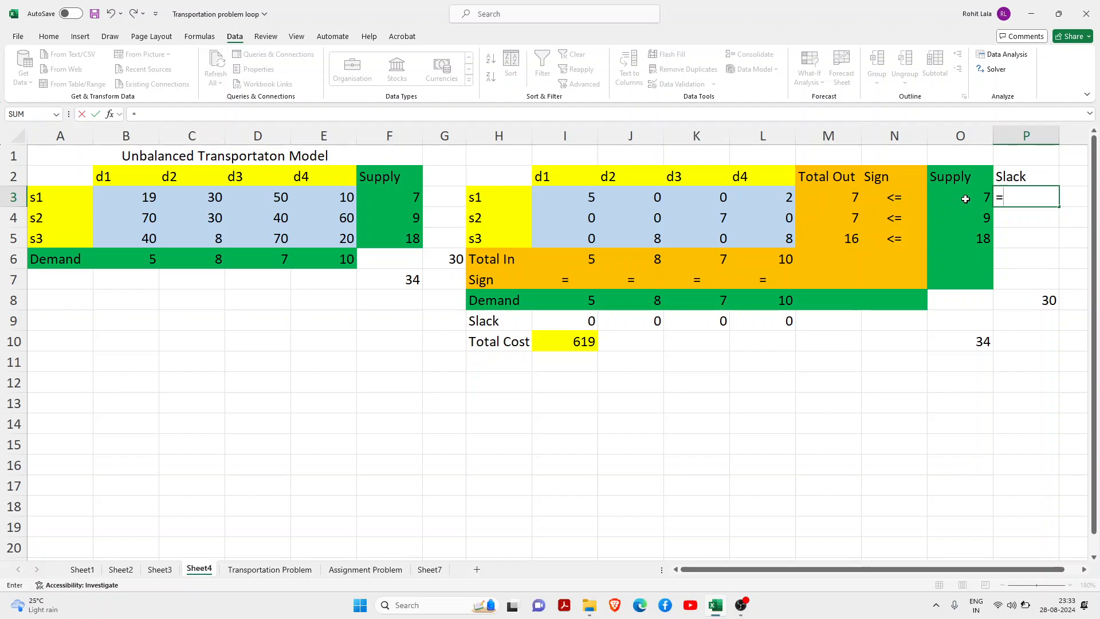
{"action": "left_click", "coordinate": [961, 197]}
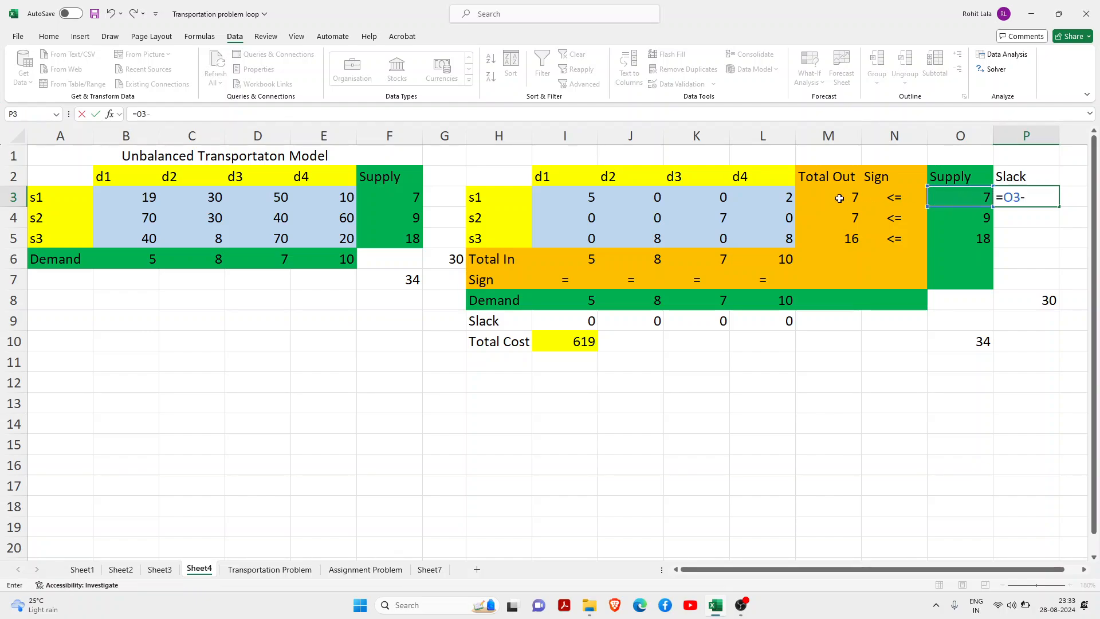
{"action": "key", "text": "Enter"}
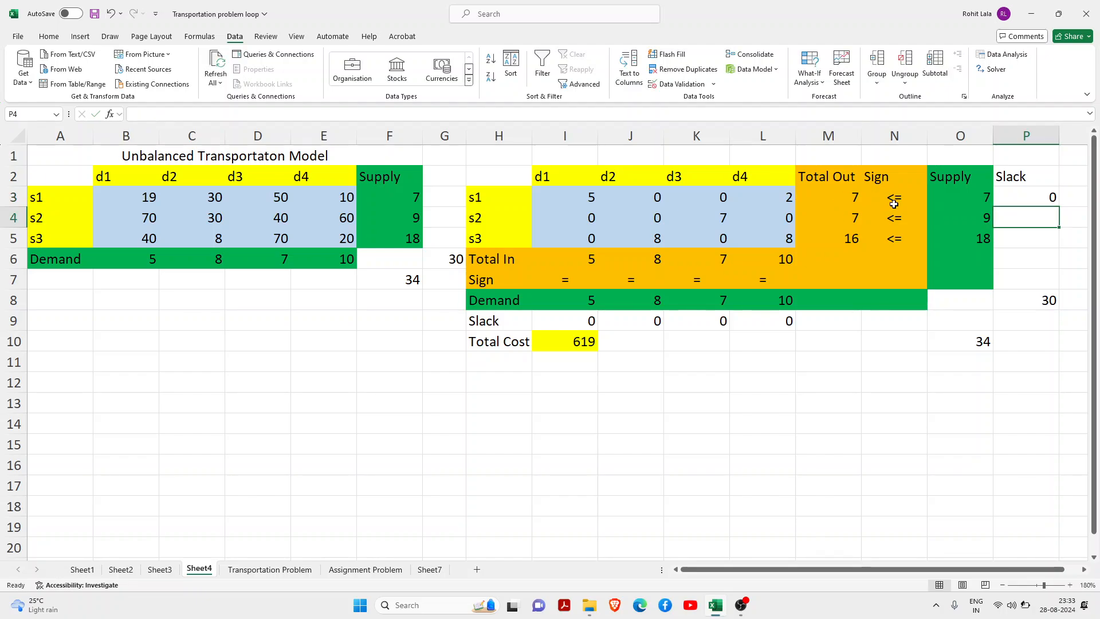
{"action": "left_click", "coordinate": [1024, 196]}
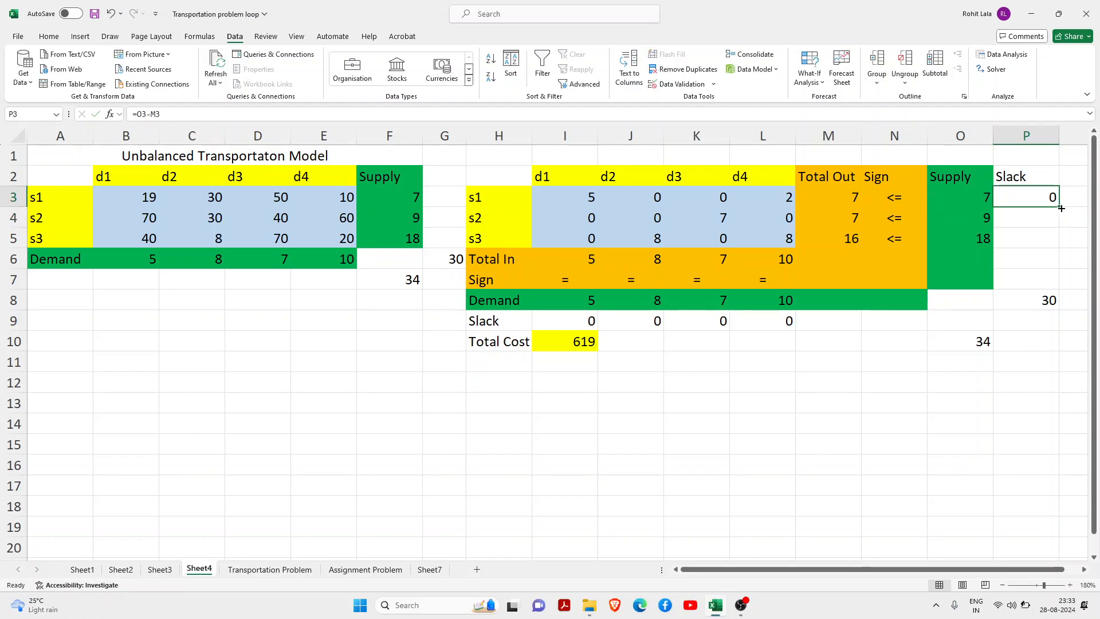
{"action": "left_click_drag", "start_coordinate": [1052, 196], "coordinate": [1052, 239]}
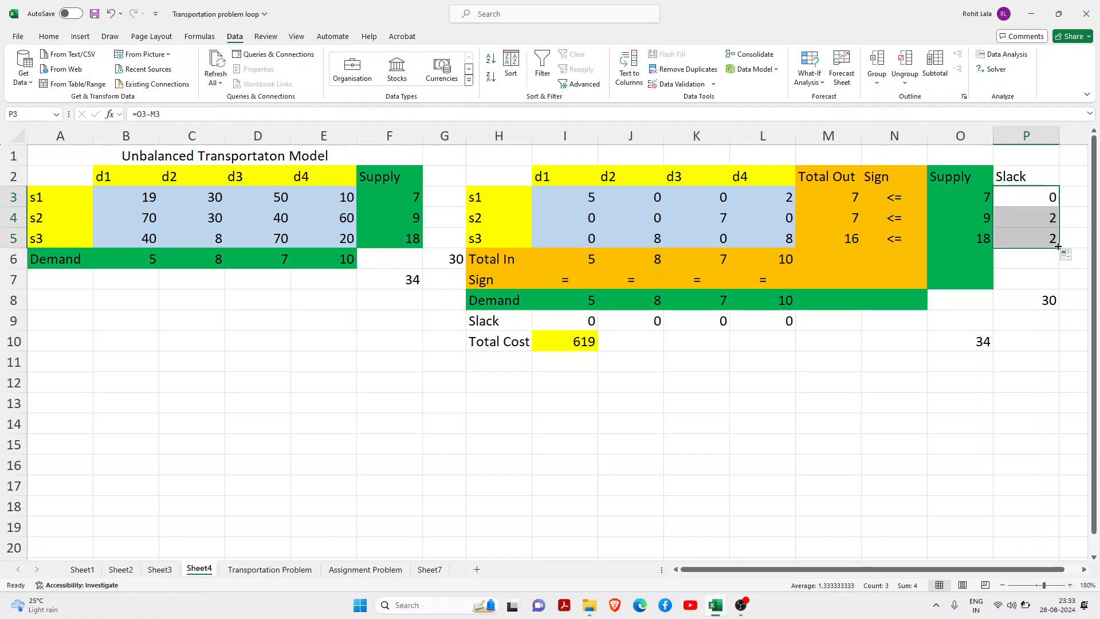
{"action": "left_click", "coordinate": [1026, 218]}
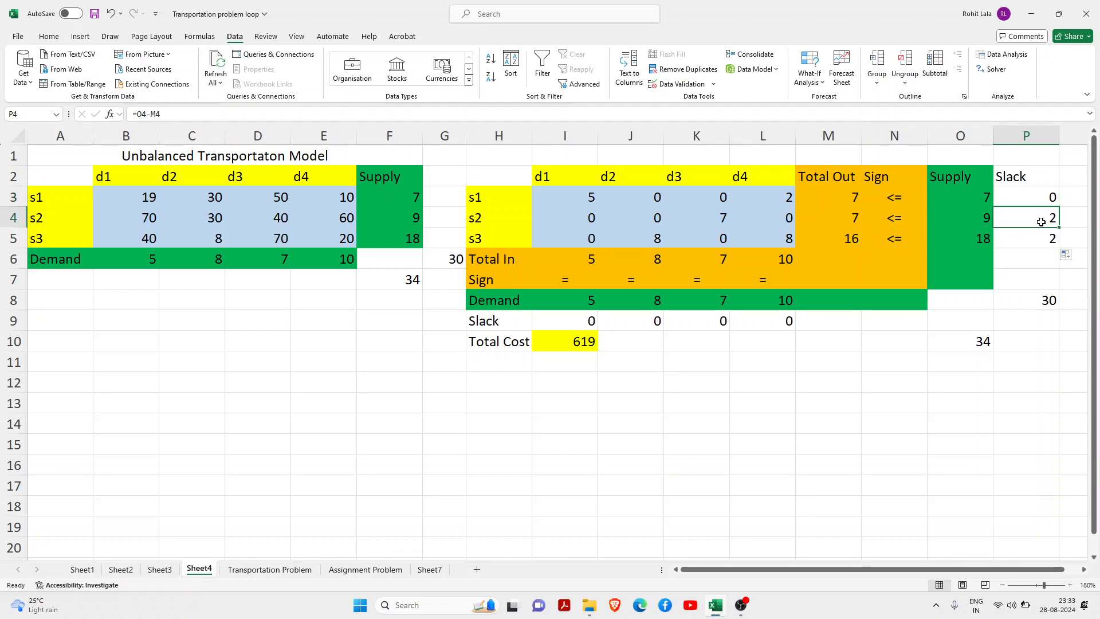
{"action": "left_click_drag", "start_coordinate": [1024, 216], "coordinate": [1025, 239]}
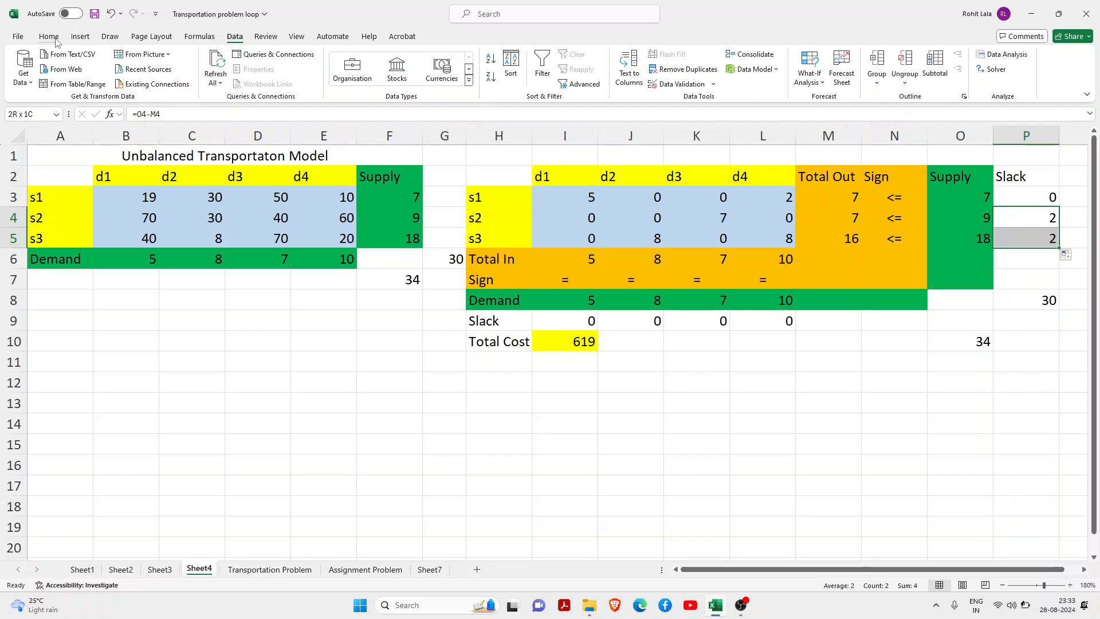
Step: Fill the s2 and s3 slack cells P4:P5 with standard Red from Home > Fill Color
{"action": "left_click", "coordinate": [48, 36]}
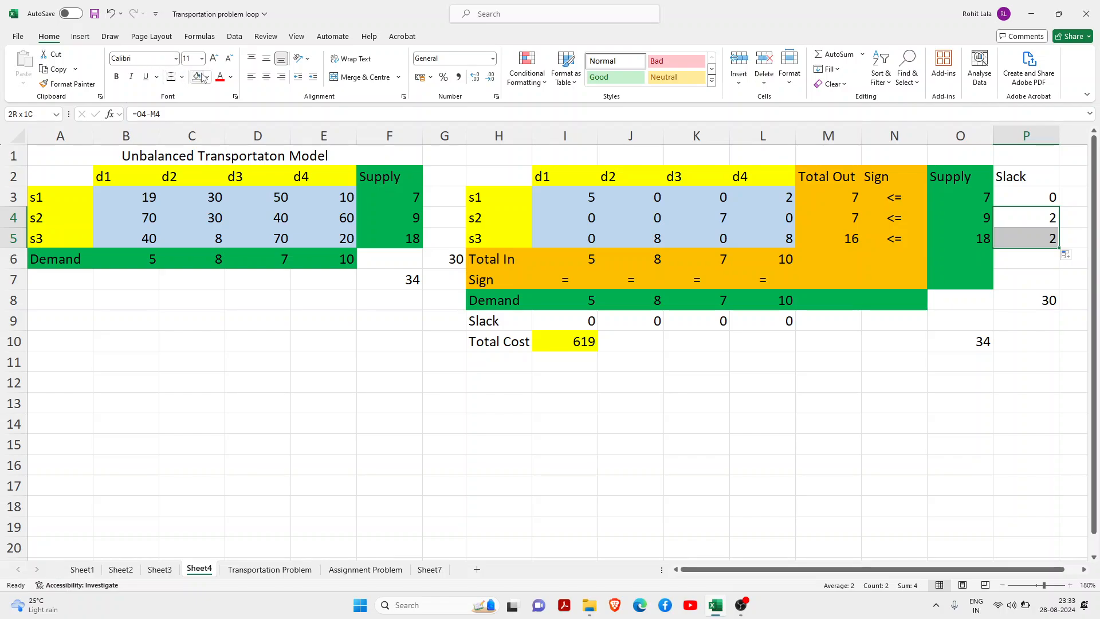
{"action": "left_click", "coordinate": [209, 77]}
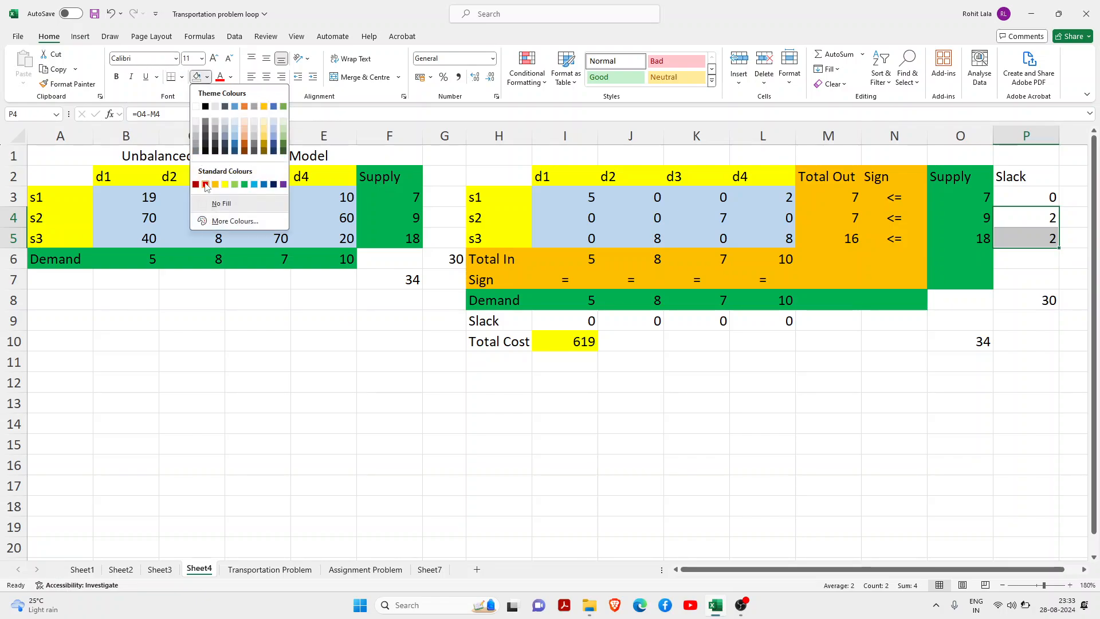
{"action": "left_click", "coordinate": [196, 185]}
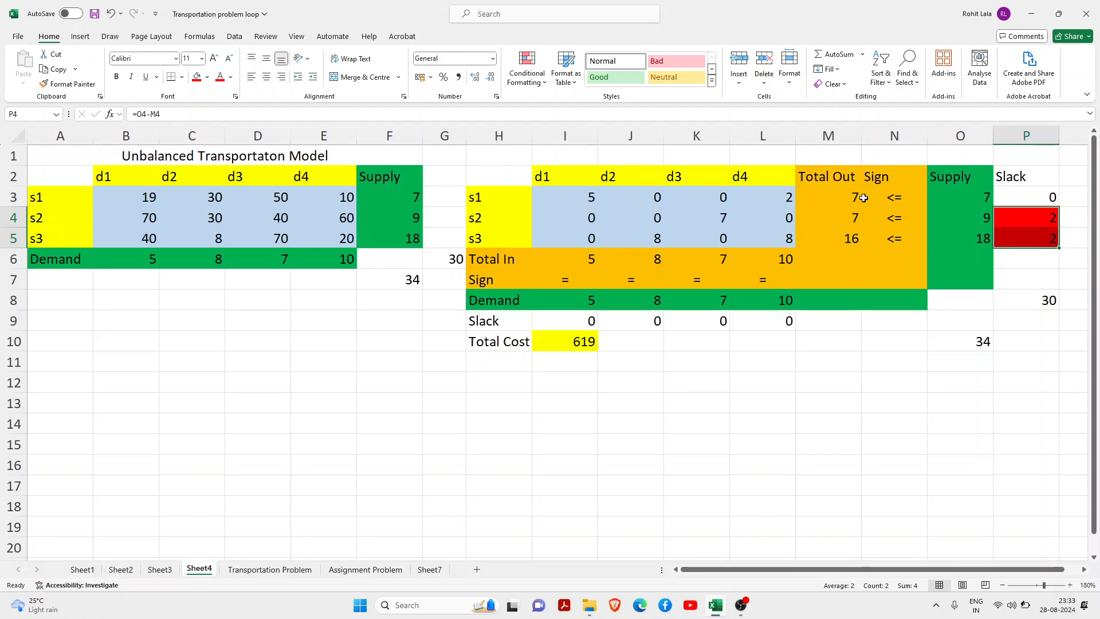
{"action": "left_click", "coordinate": [894, 383]}
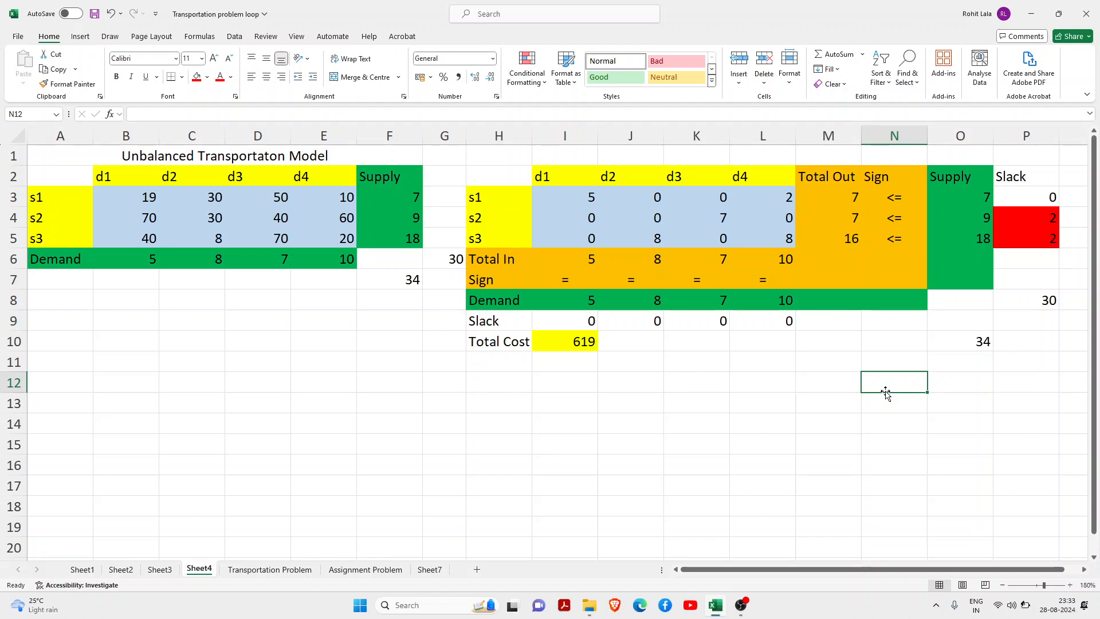
{"action": "mouse_move", "coordinate": [551, 355]}
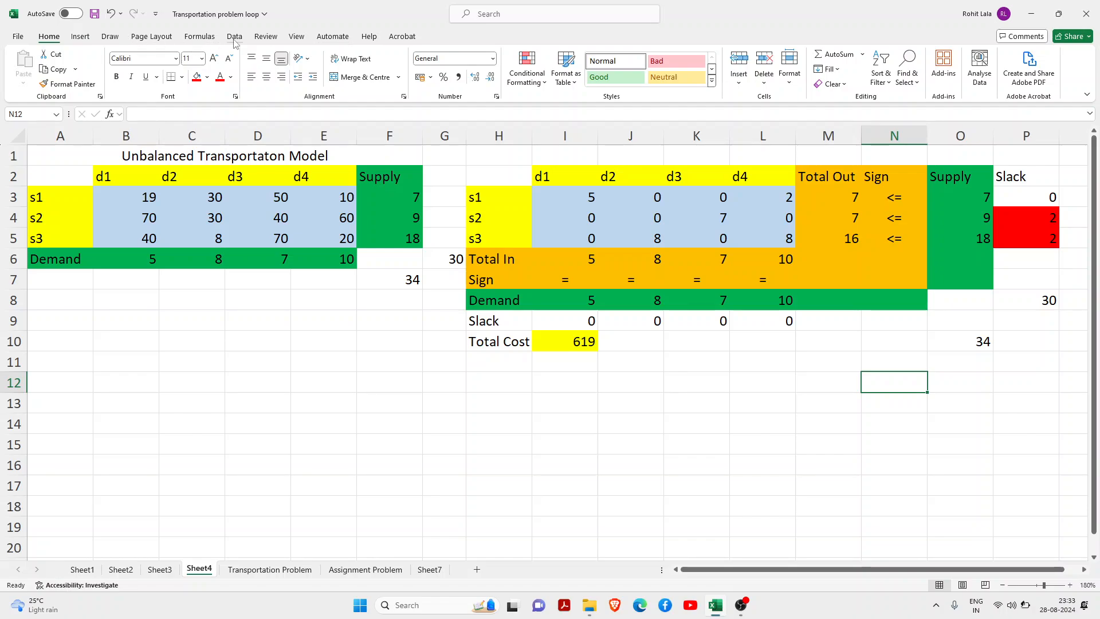
Step: Rerun Solver with the objective switched to Max, keeping the solution: total cost 1468, slacks 0, 0, 4
{"action": "left_click", "coordinate": [234, 36]}
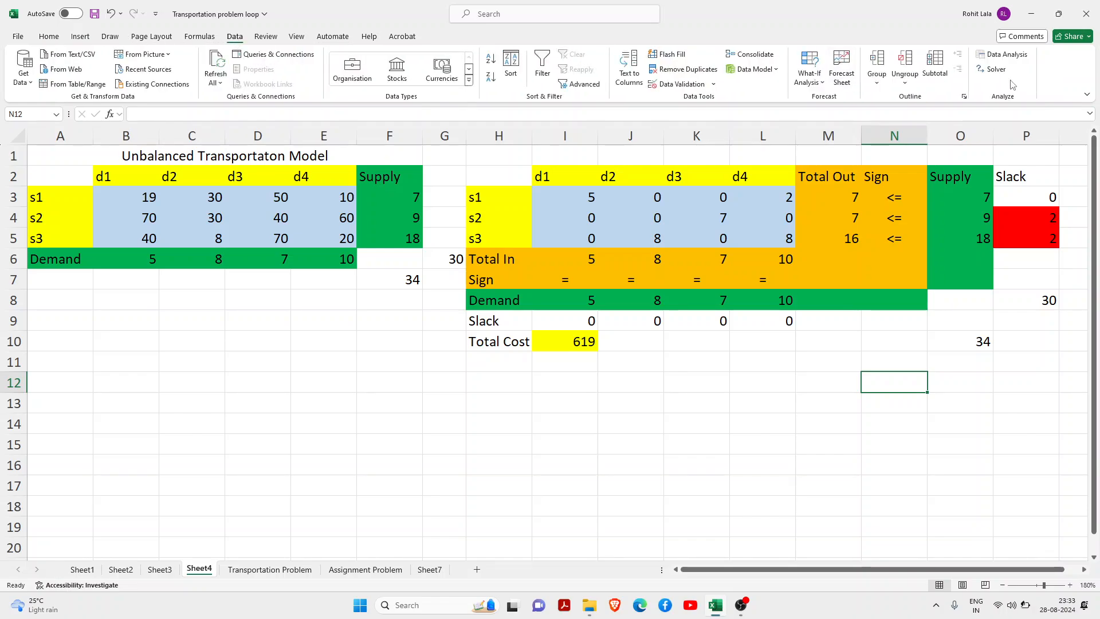
{"action": "left_click", "coordinate": [993, 69]}
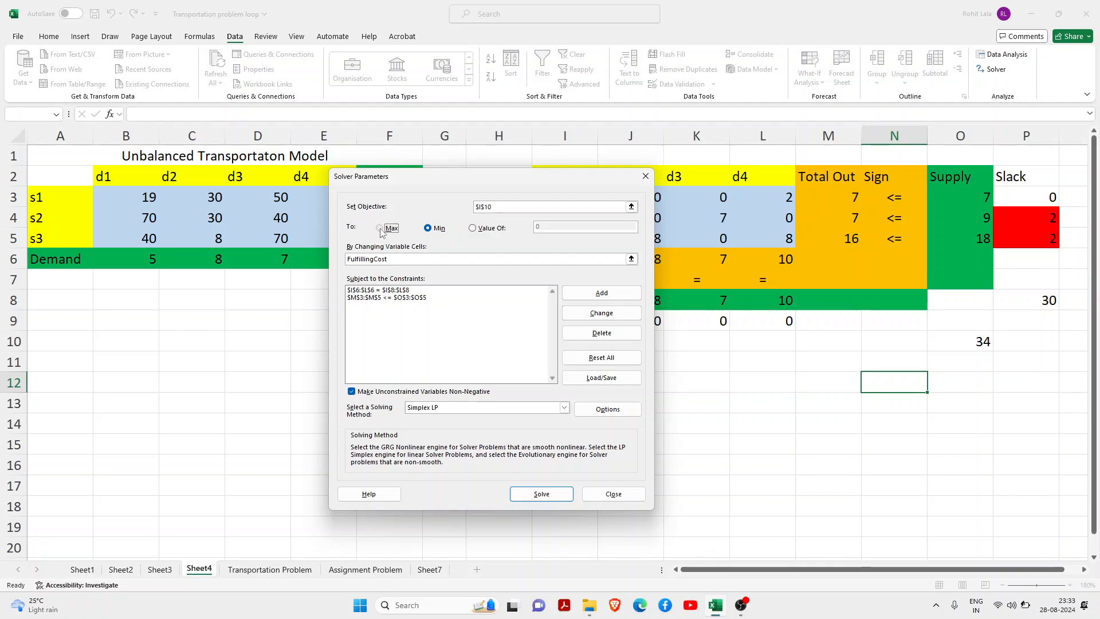
{"action": "left_click", "coordinate": [380, 227]}
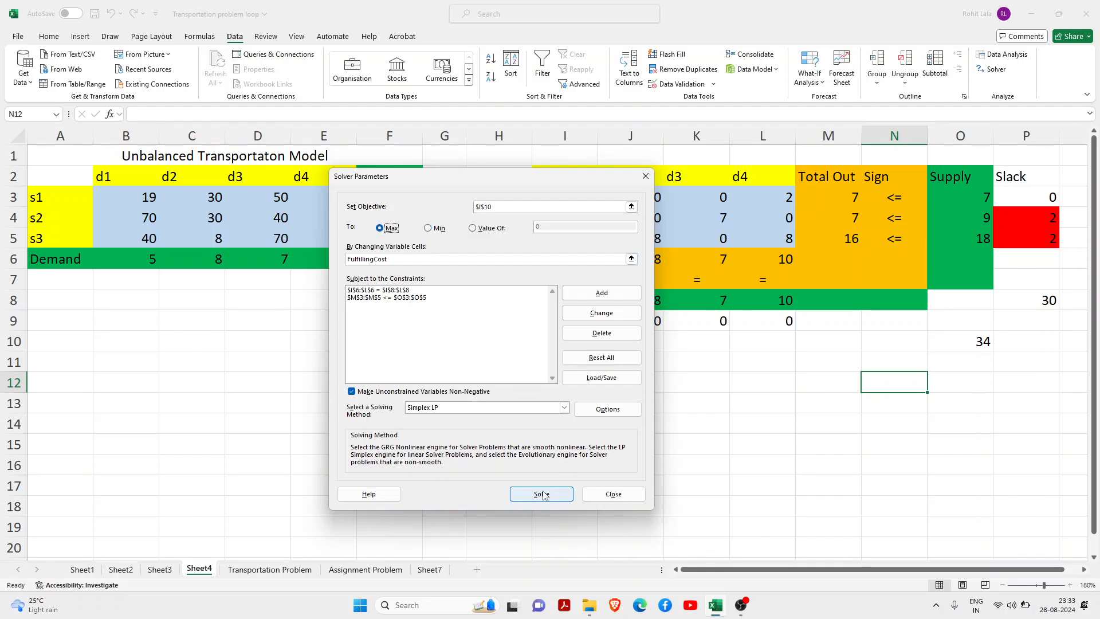
{"action": "left_click", "coordinate": [540, 493]}
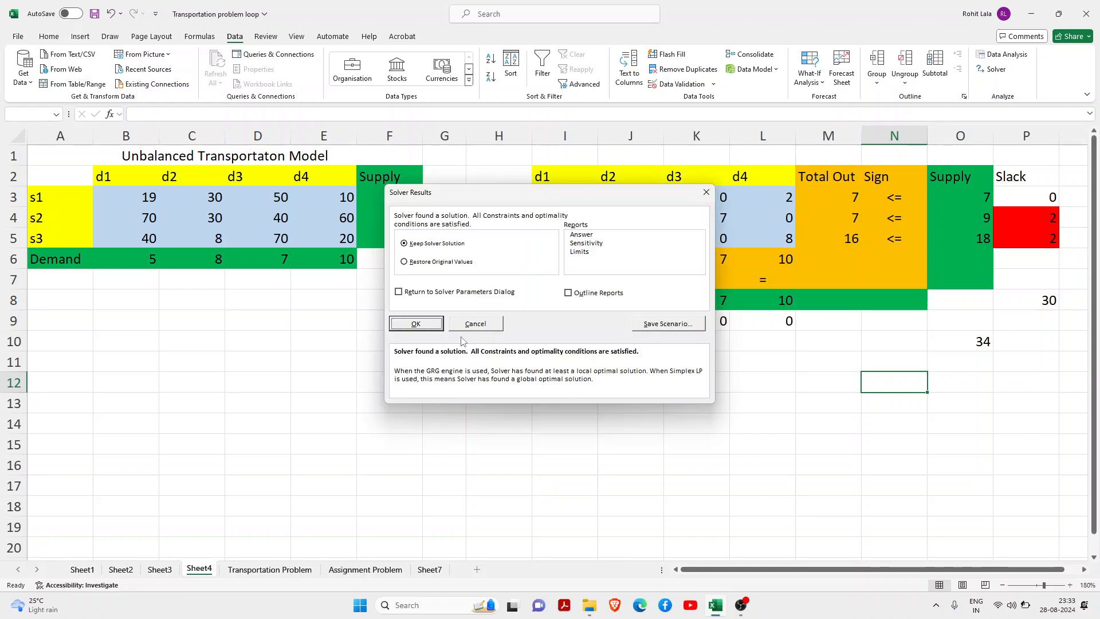
{"action": "left_click", "coordinate": [415, 323]}
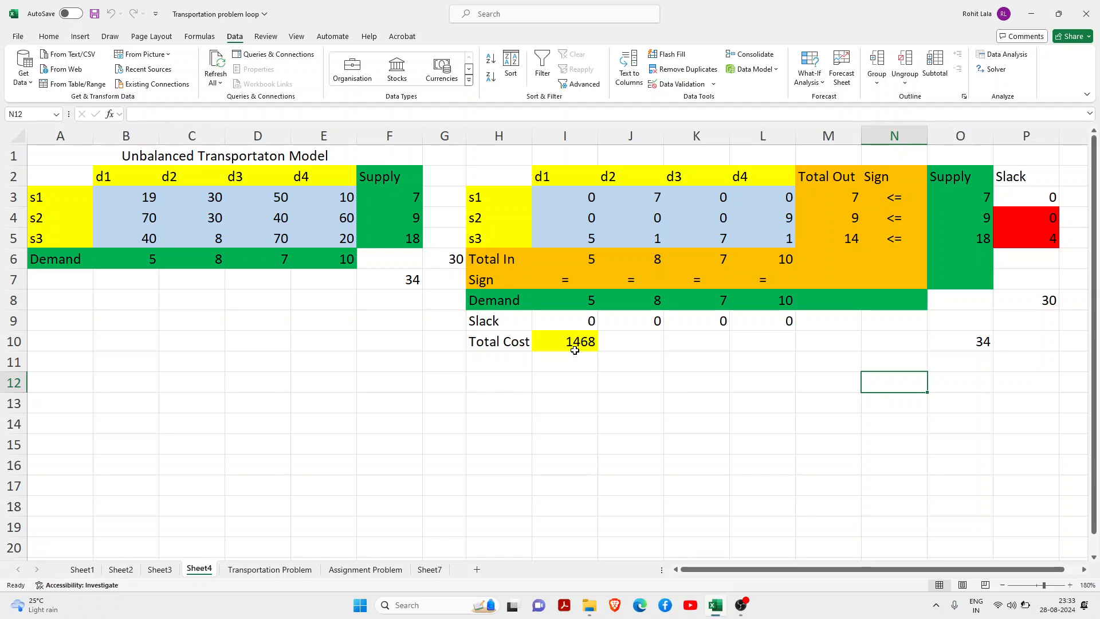
{"action": "mouse_move", "coordinate": [576, 351]}
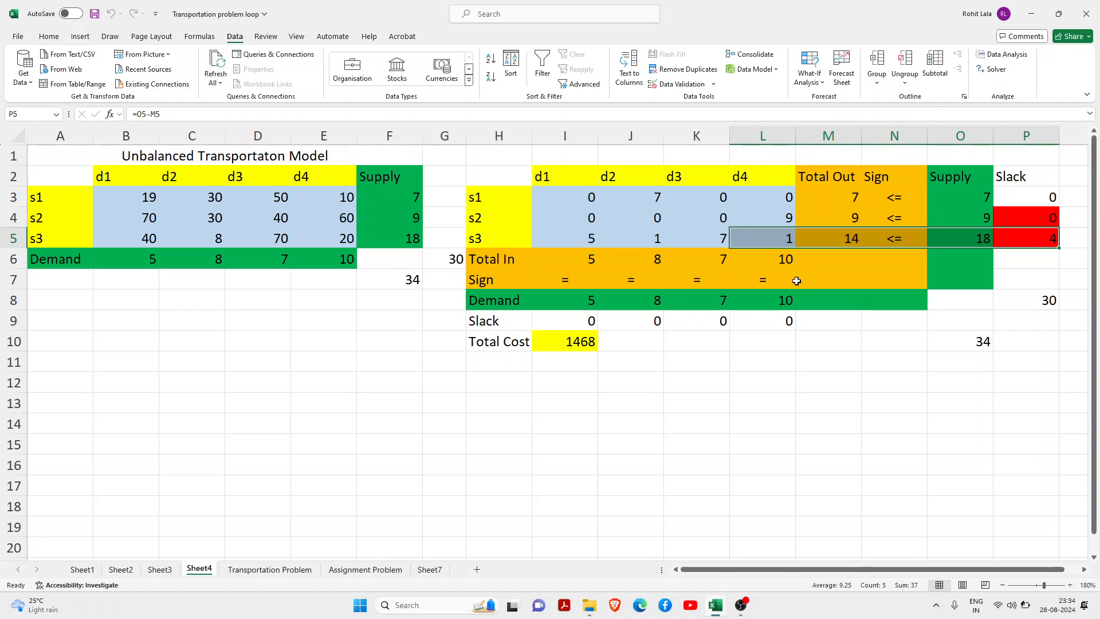
{"action": "mouse_move", "coordinate": [622, 339]}
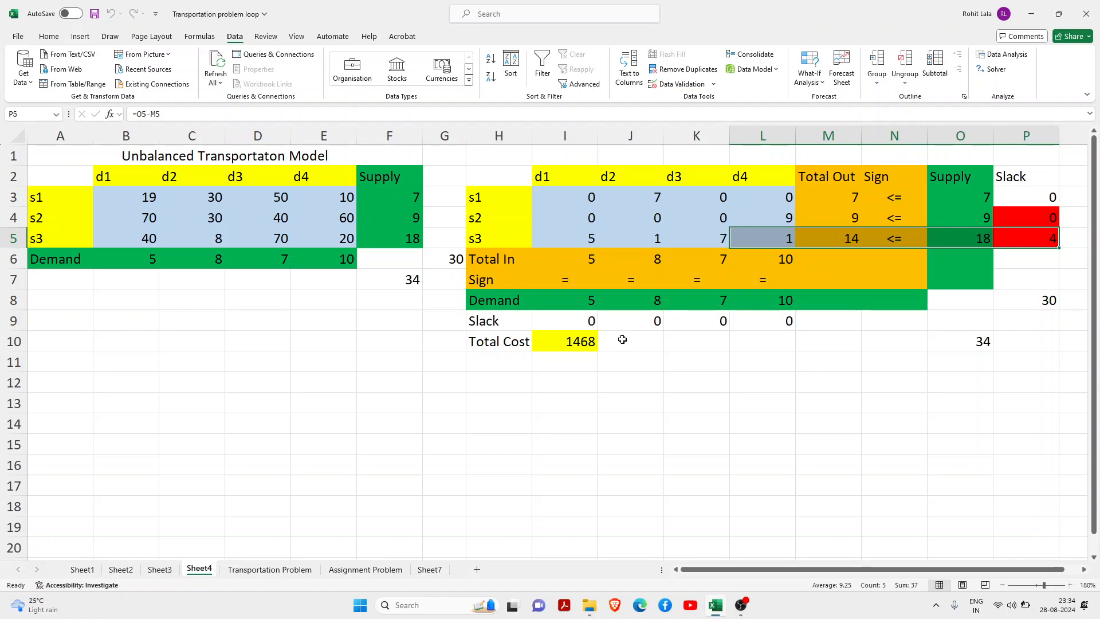